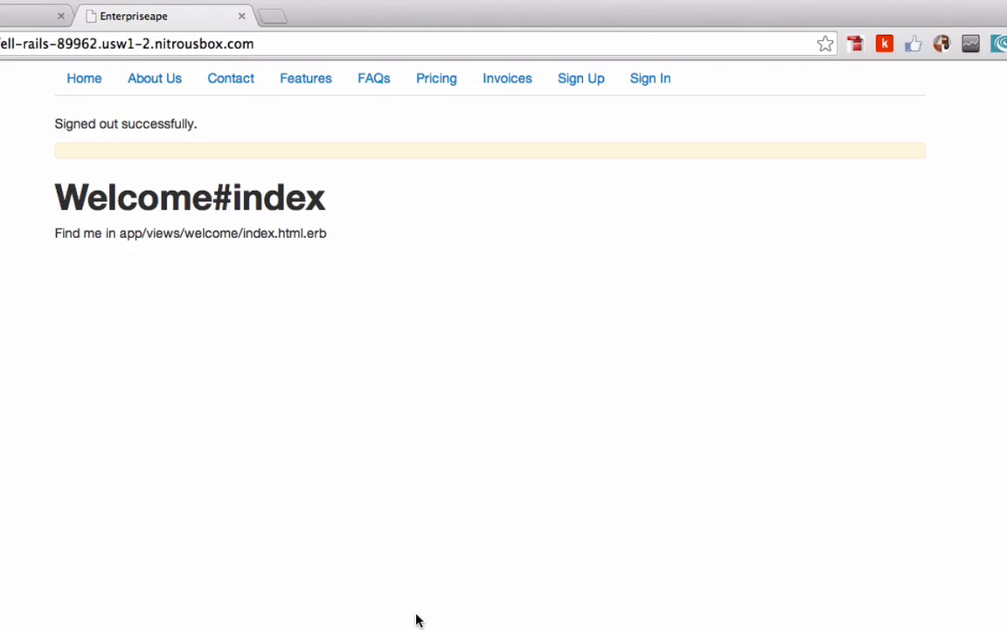
mouse_move(413, 444)
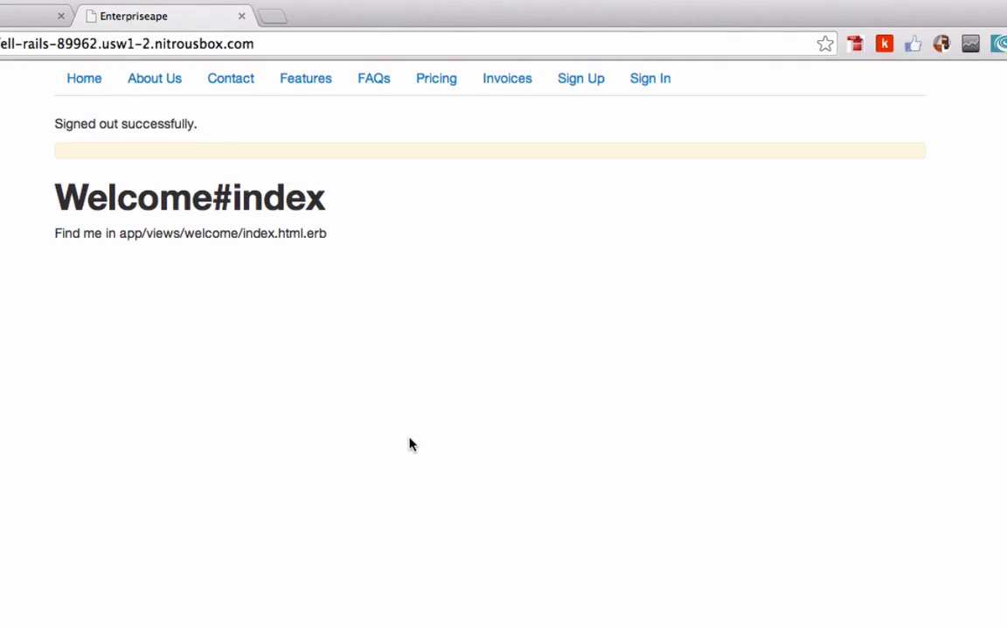
mouse_move(183, 116)
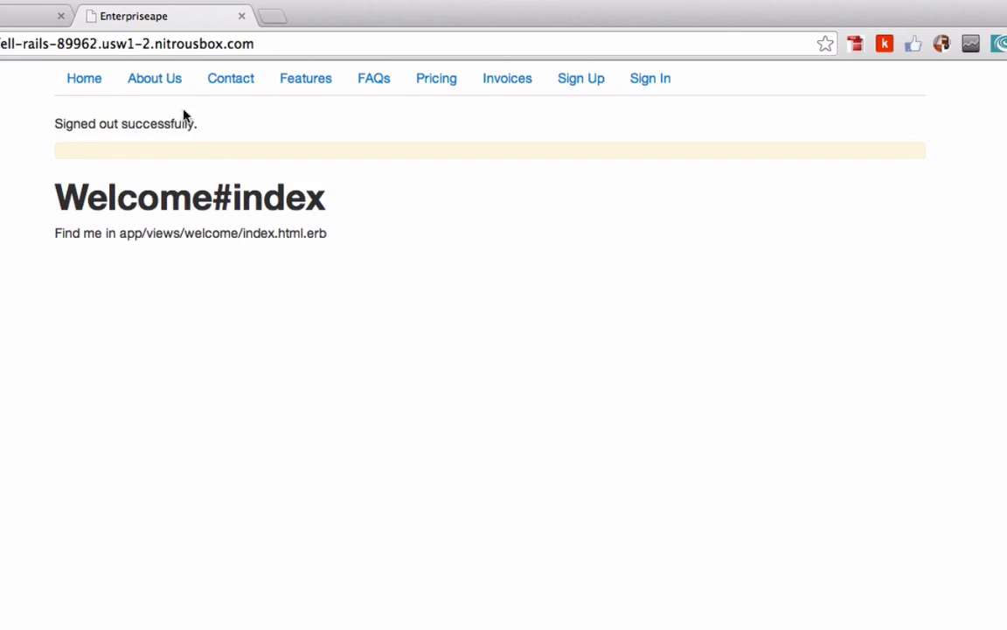
mouse_move(130, 157)
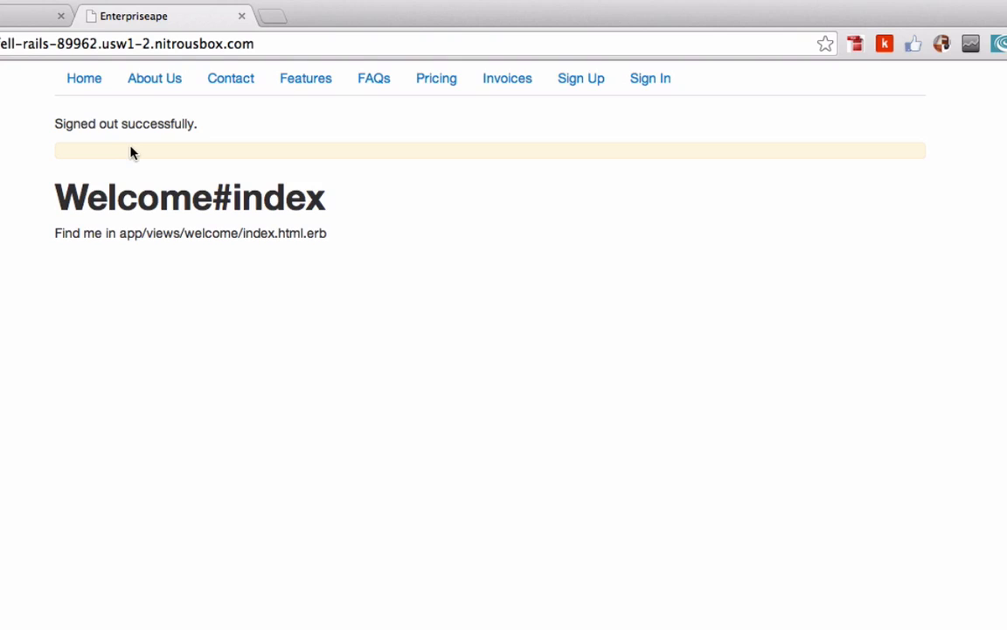
mouse_move(129, 119)
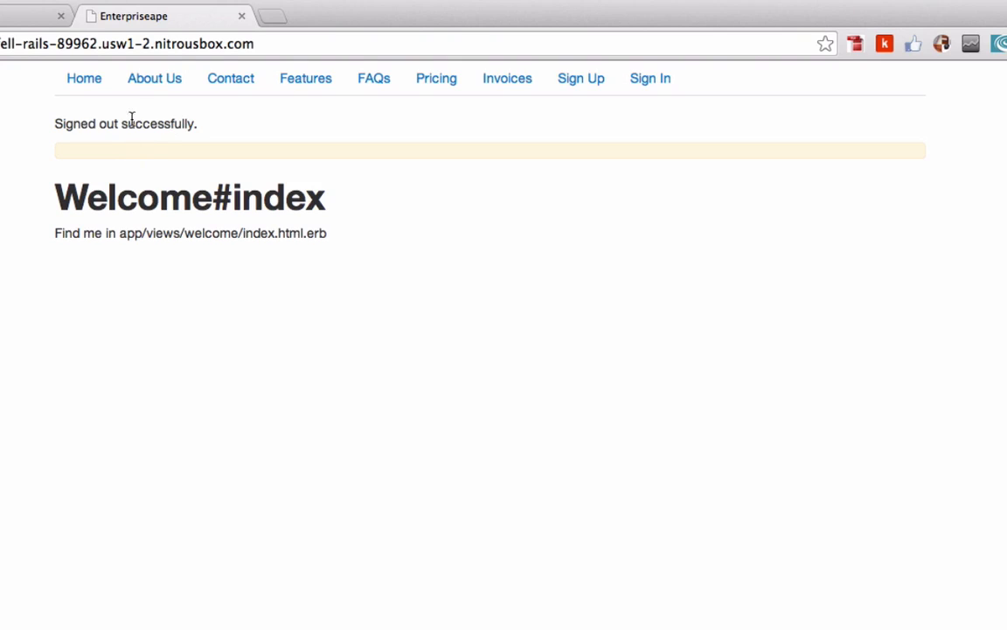
mouse_move(413, 165)
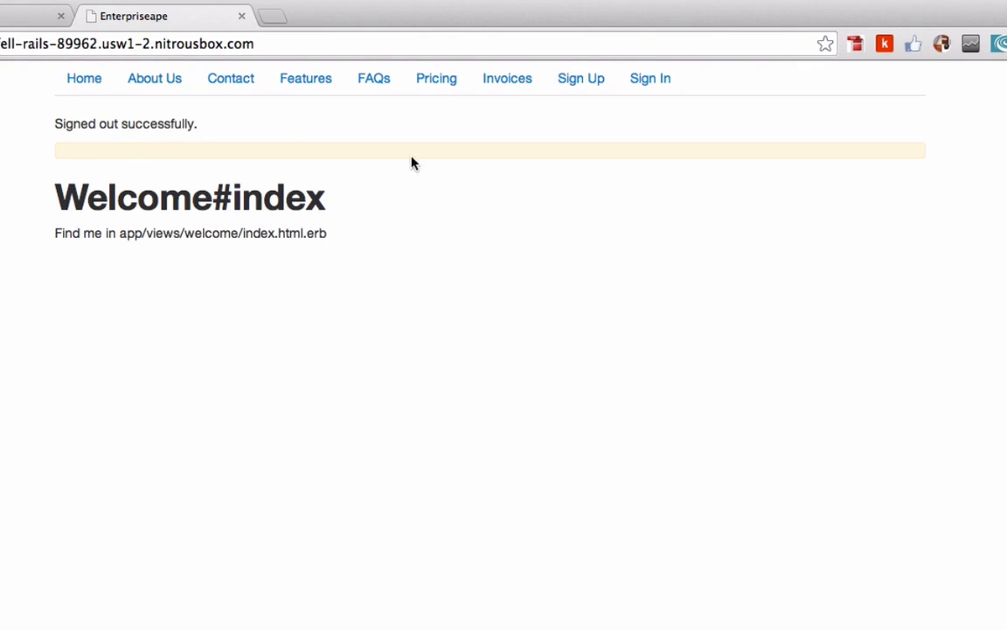
mouse_move(171, 167)
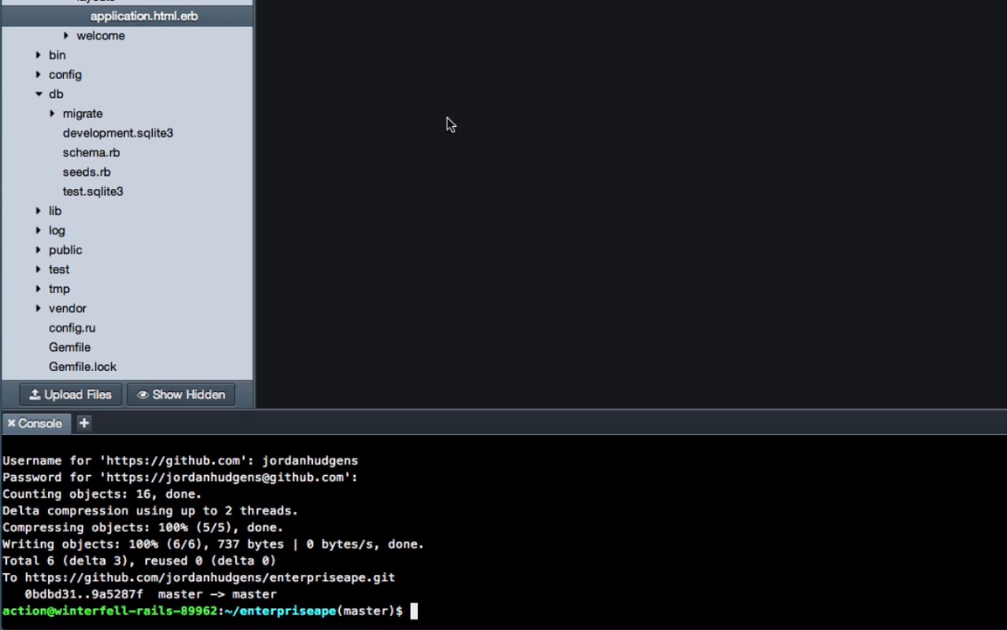
mouse_move(602, 370)
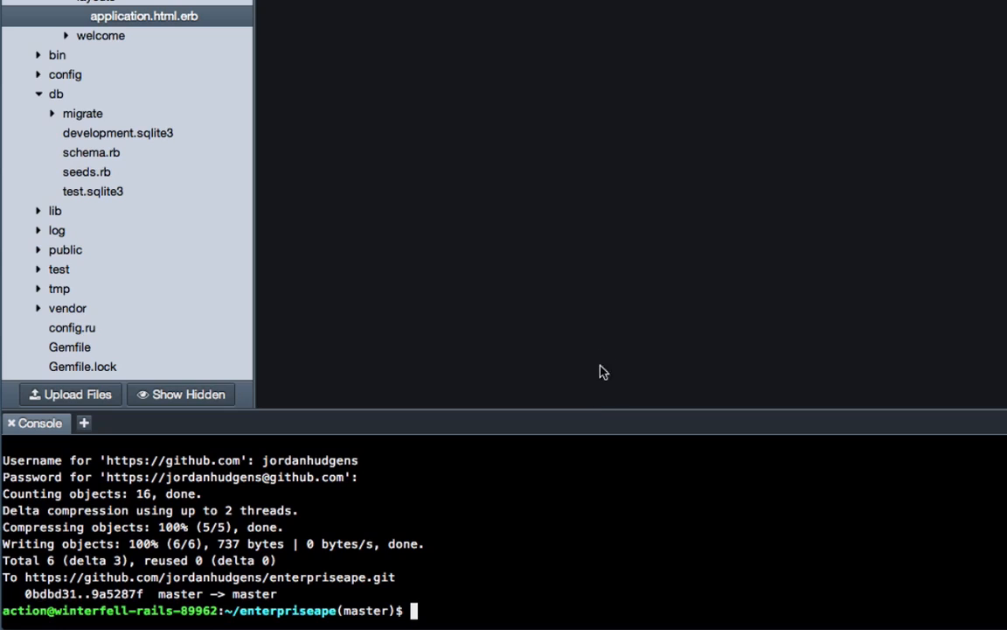
mouse_move(616, 341)
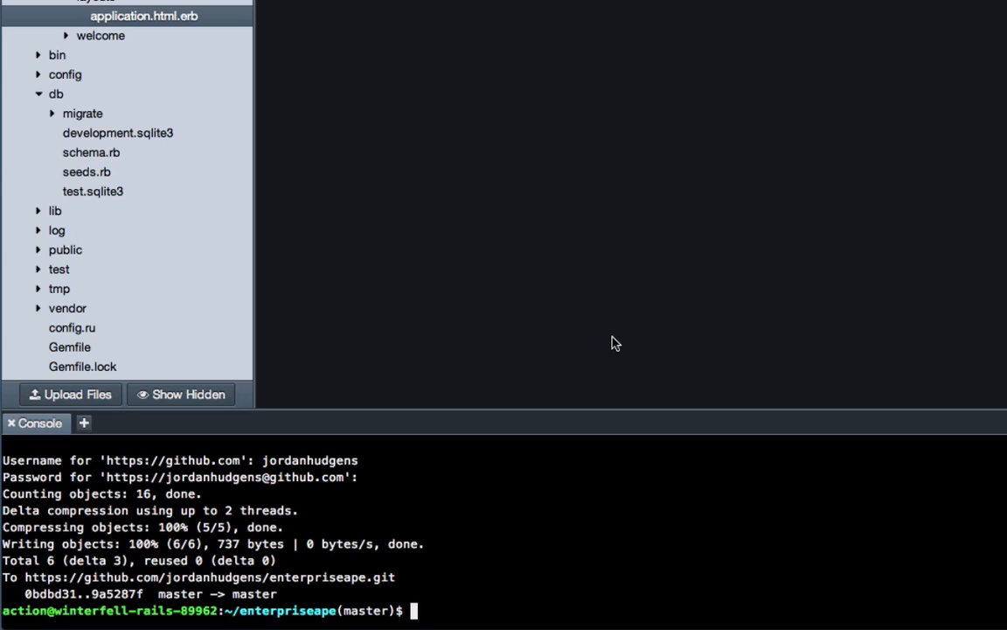
Run git checkout -b alerts to create and switch to the alerts branch
type("git checkout")
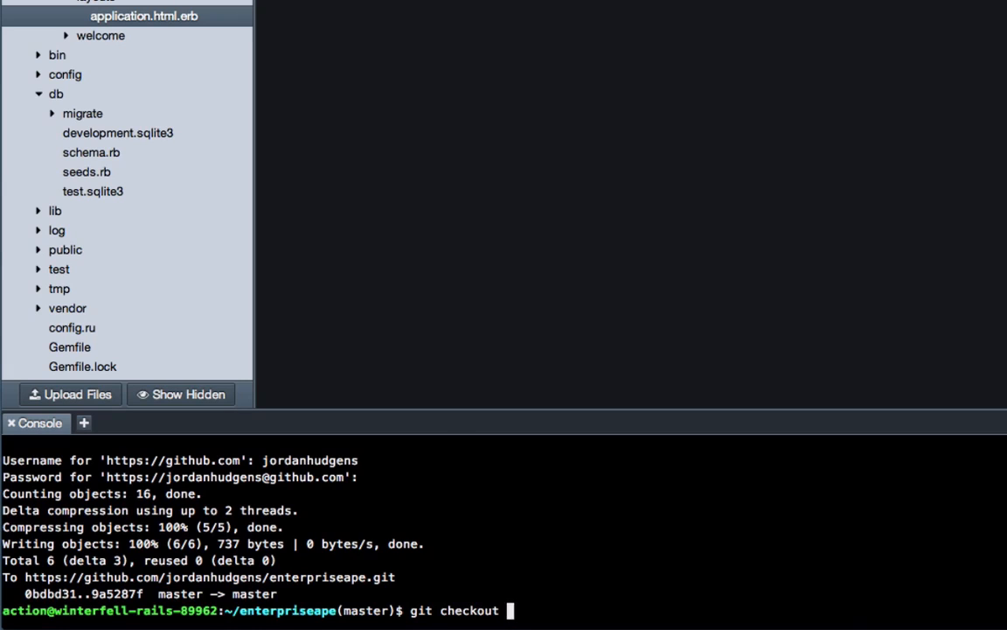
type("-b")
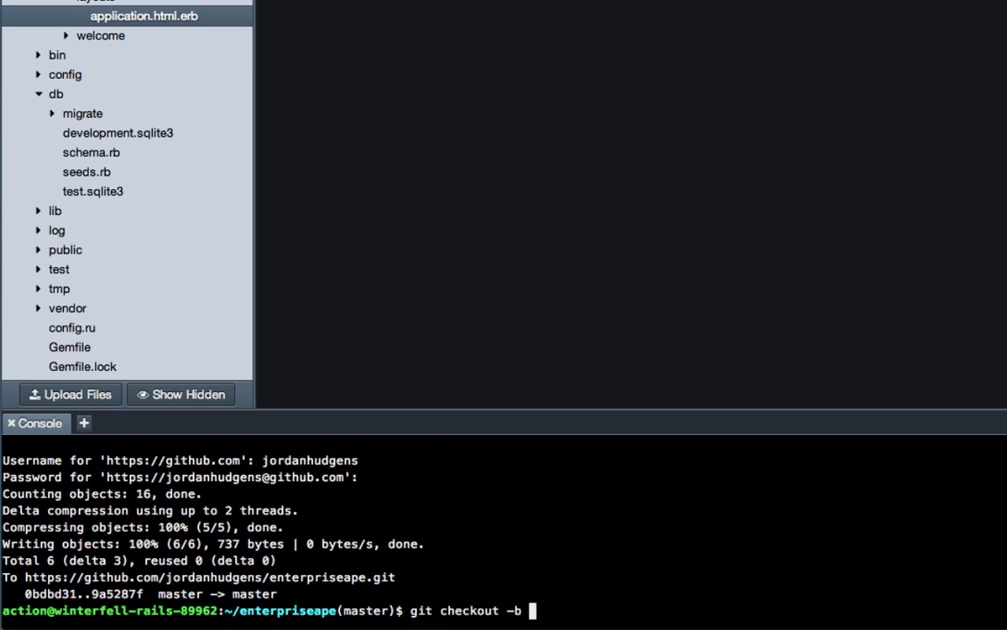
type("aler")
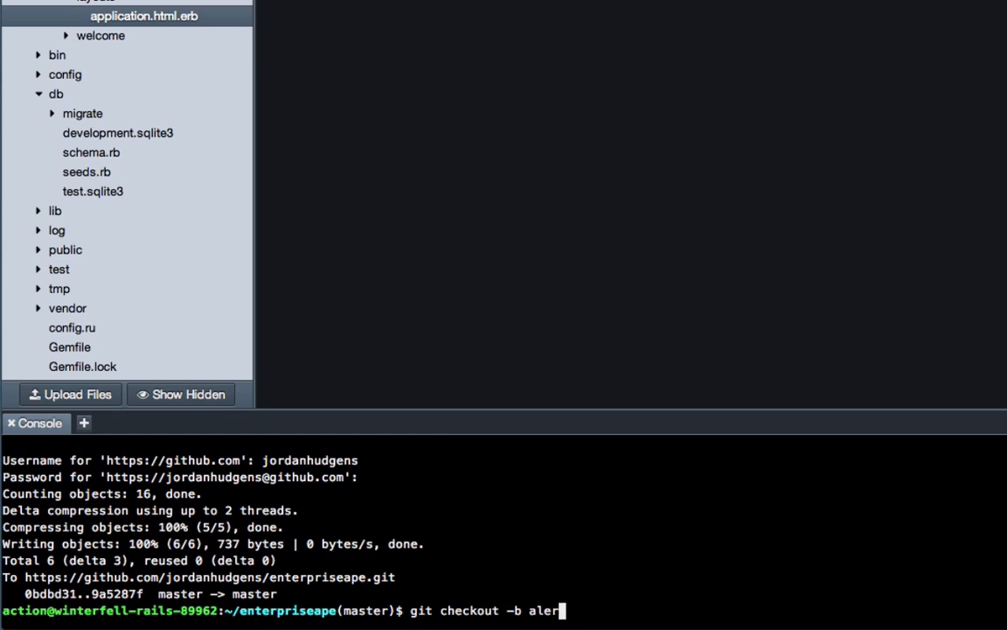
key("Return")
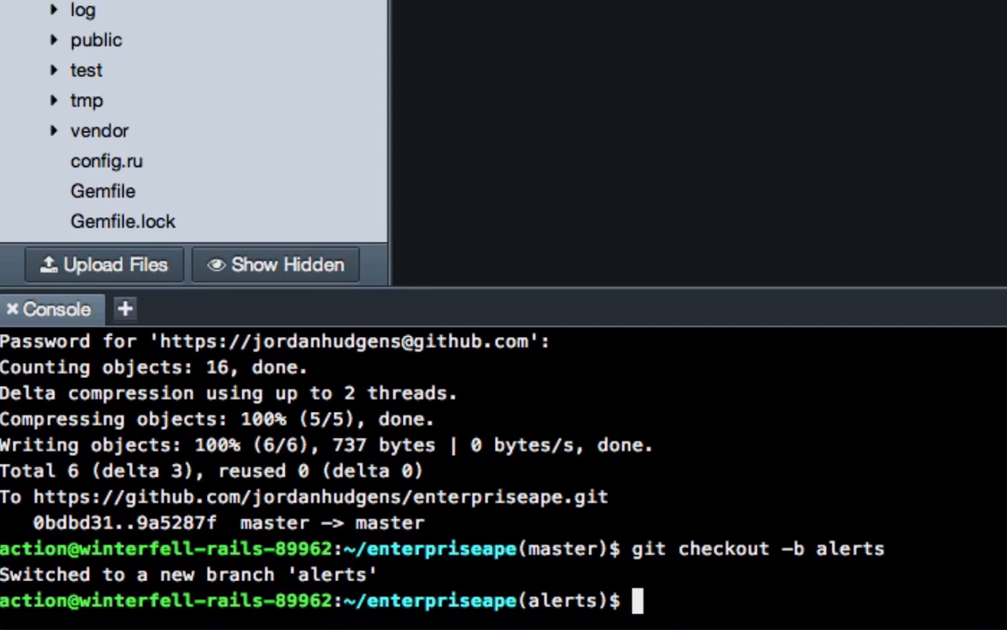
mouse_move(944, 159)
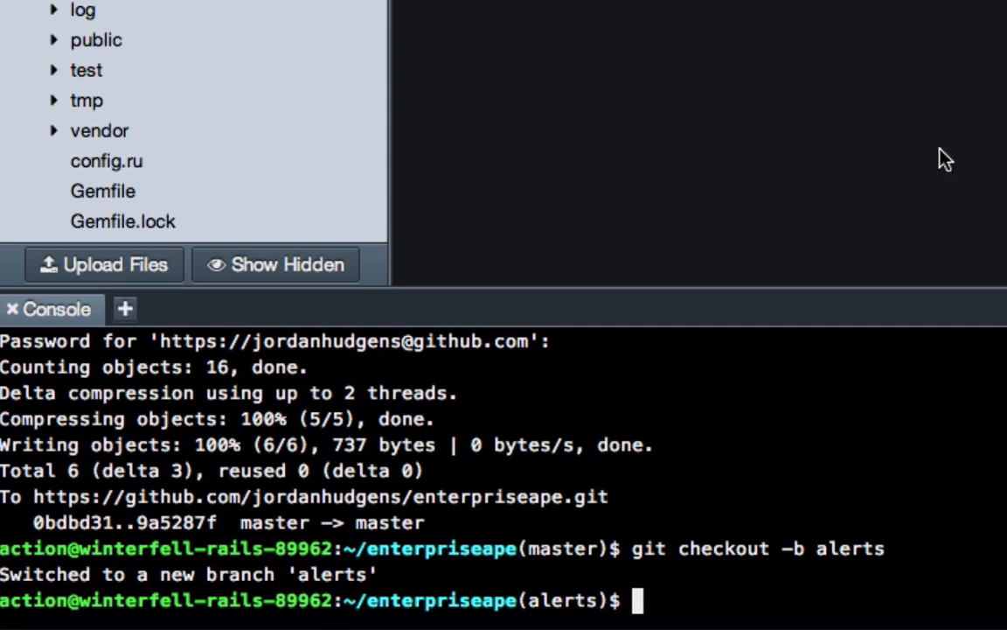
mouse_move(829, 537)
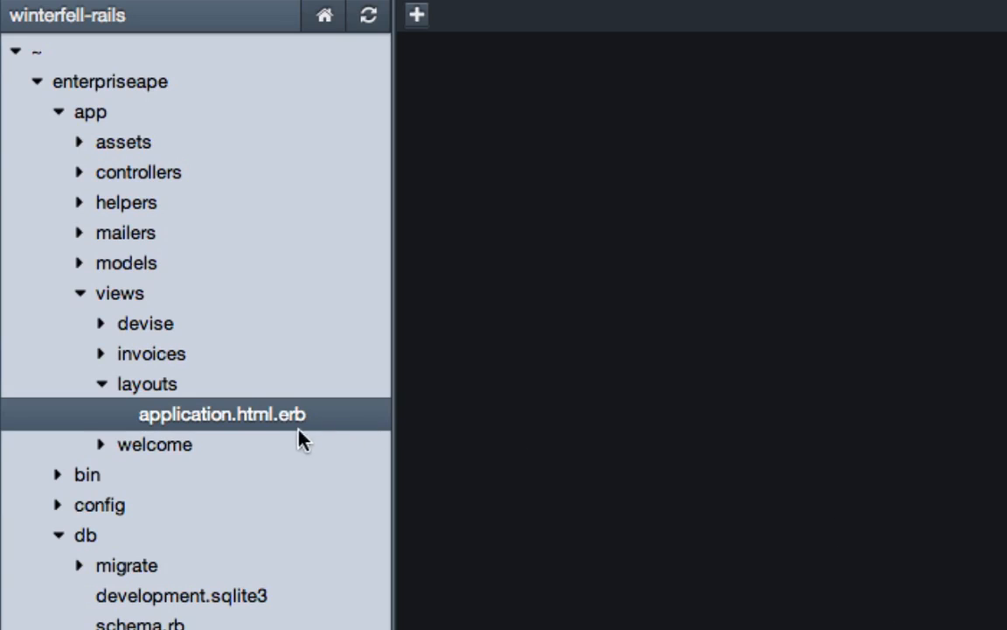
Remove the plain <p class="notice"> and <p class="alert"> lines from application.html.erb
double_click(223, 412)
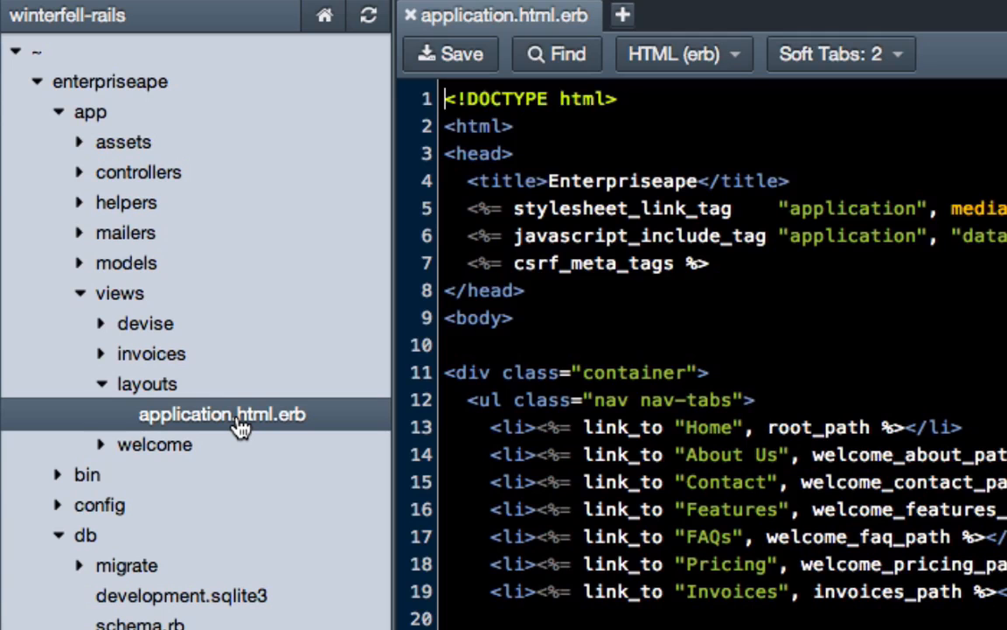
scroll("down", 3)
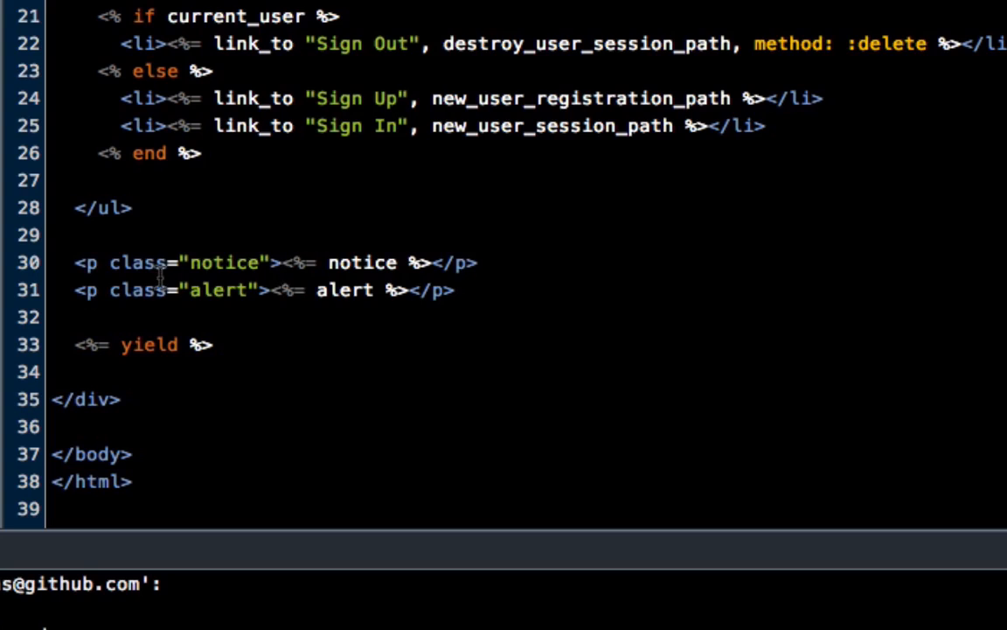
mouse_move(479, 290)
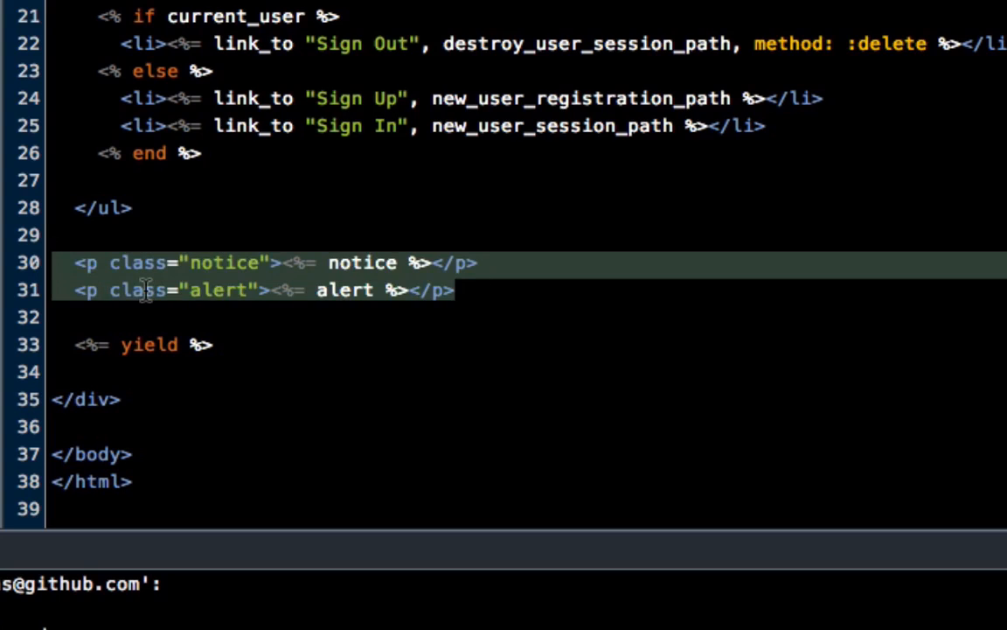
key("delete")
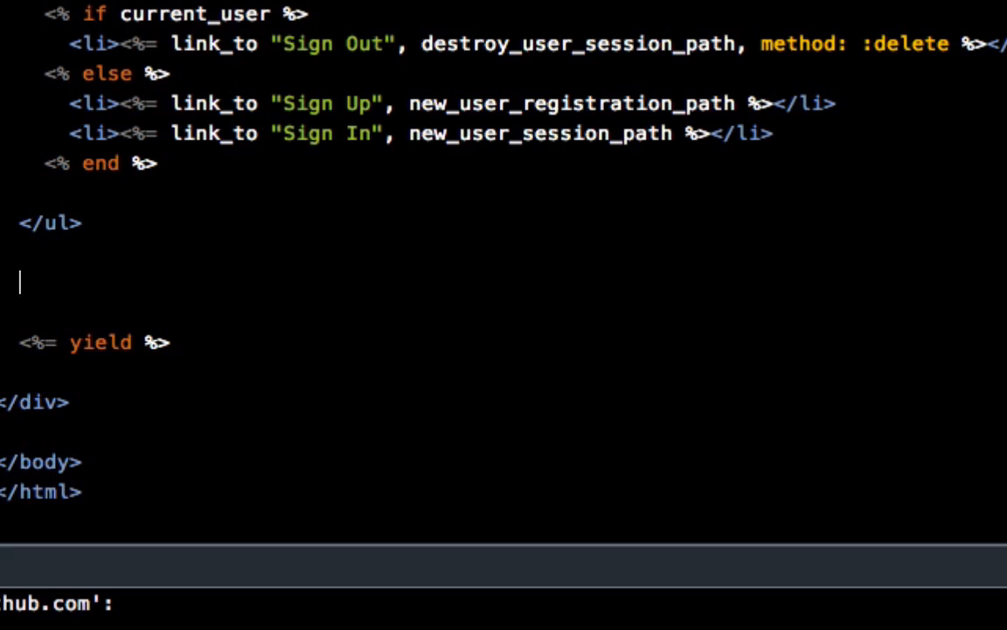
Write the <% if flash[:notice] %> condition line in the layout
type("<%")
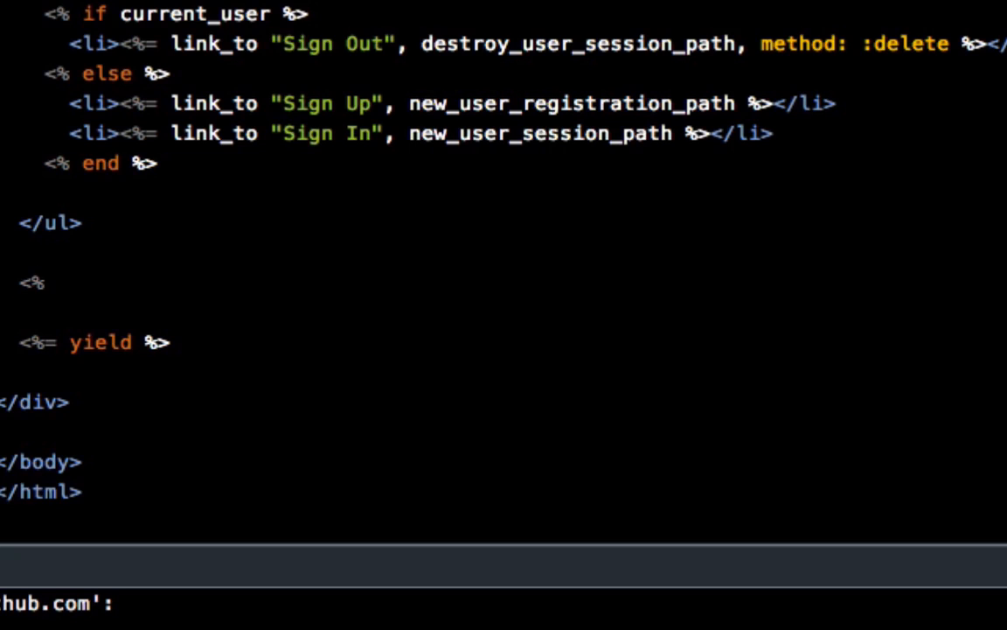
type("if")
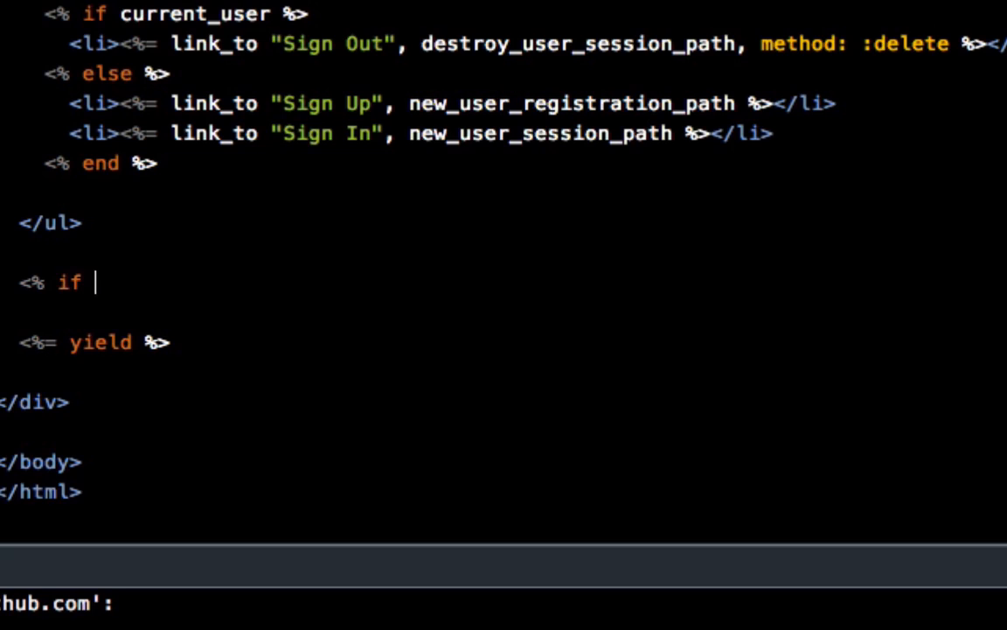
type("flash")
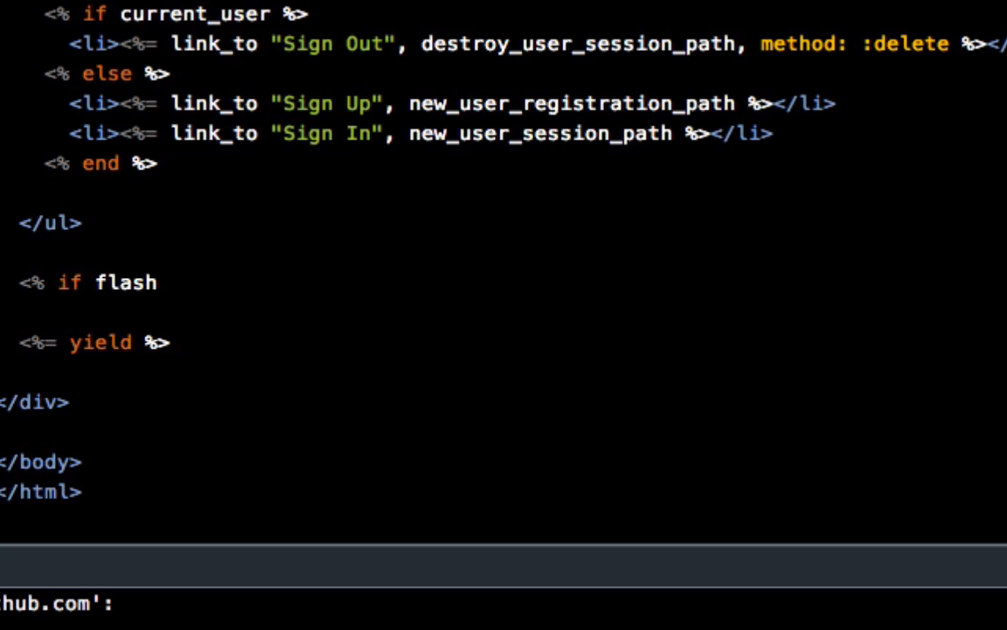
type("[")
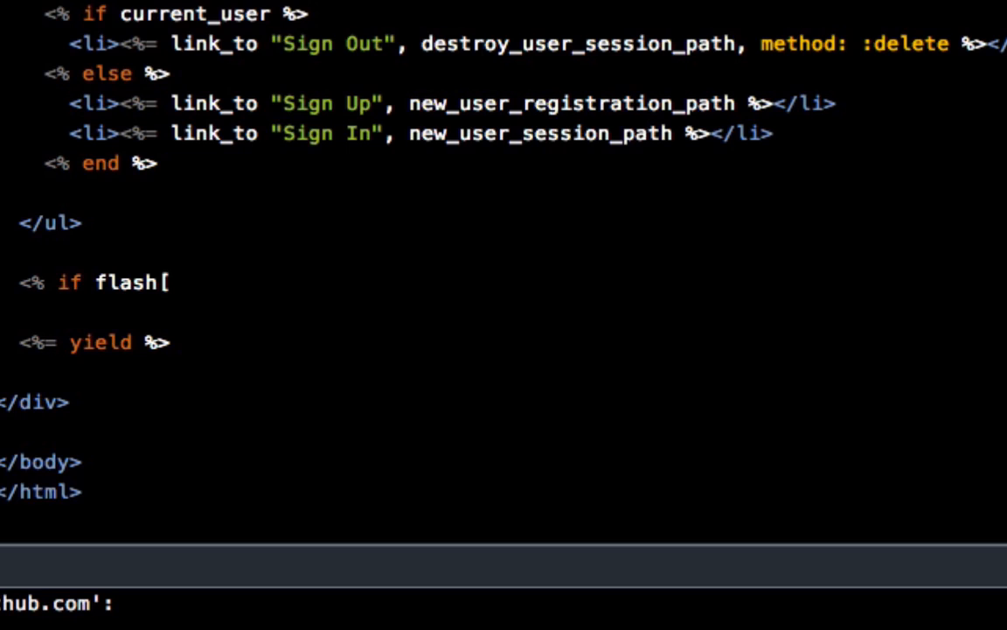
type(":notice")
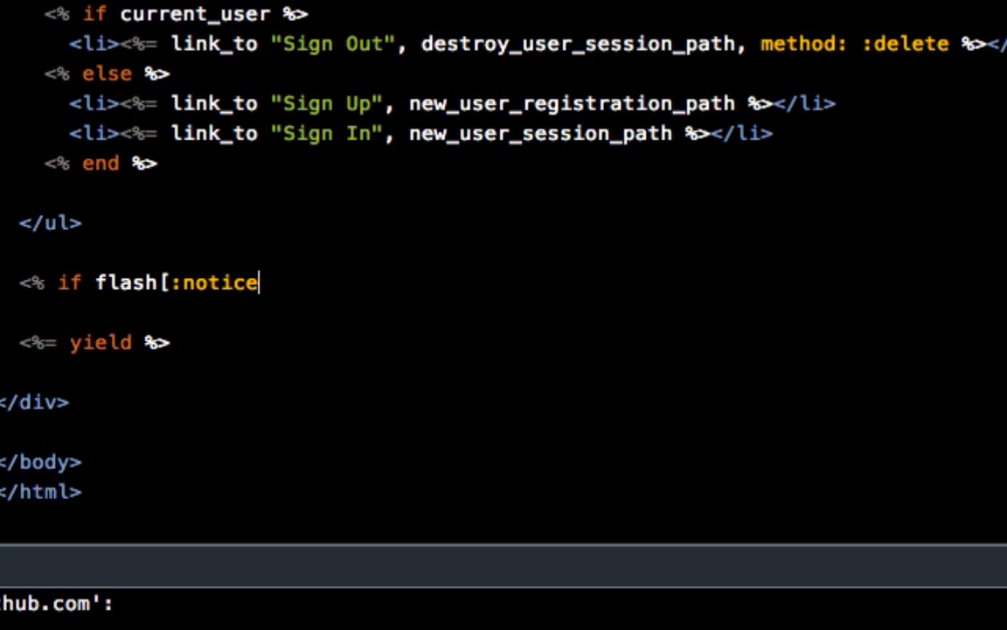
type("]")
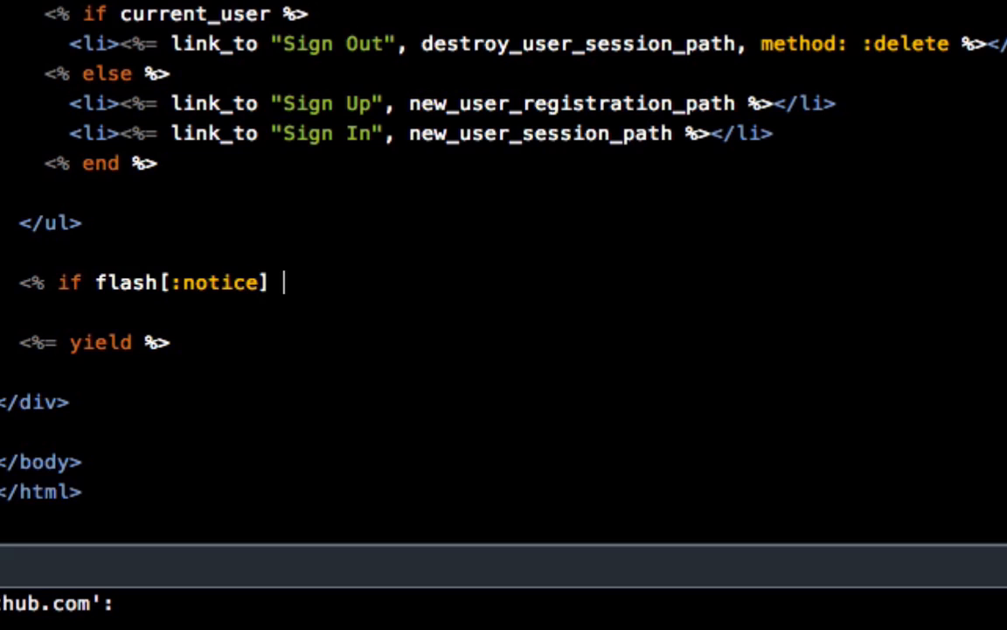
type("%>")
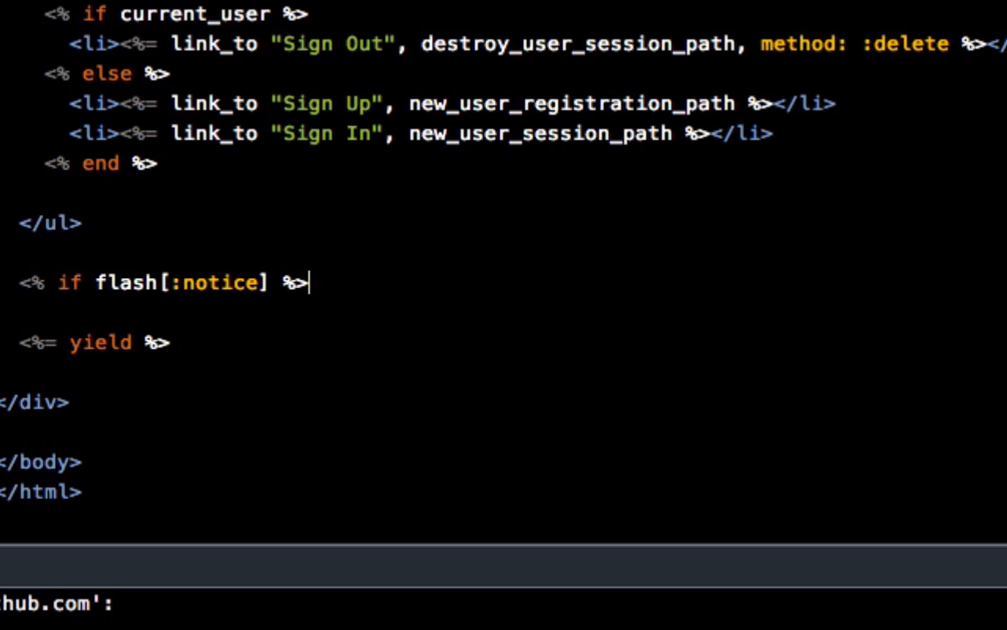
key("Return")
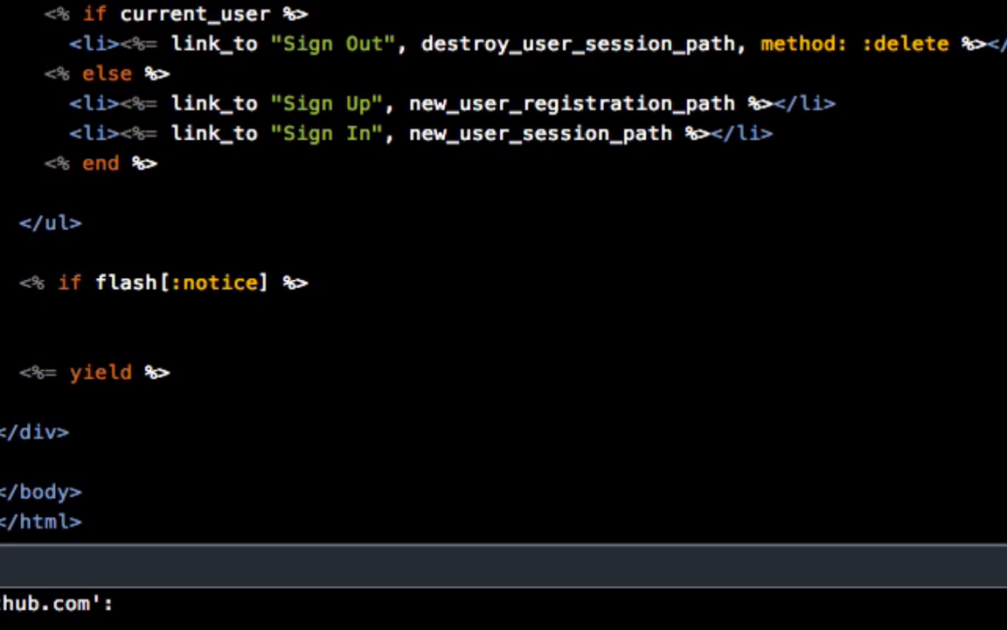
Add a <div class="alert alert-success"> inside the notice block
type("<di")
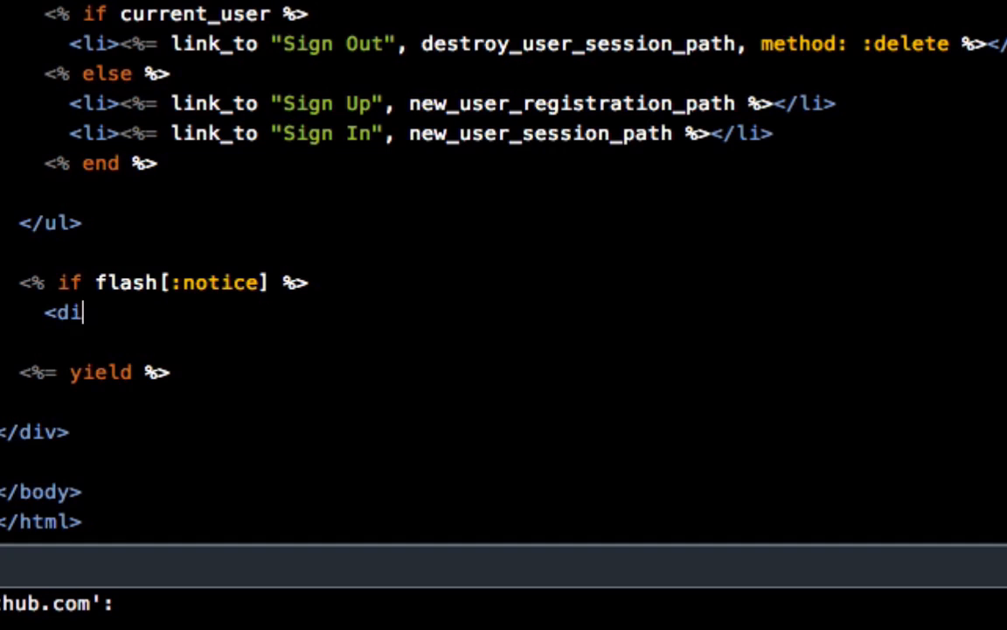
type("v clas")
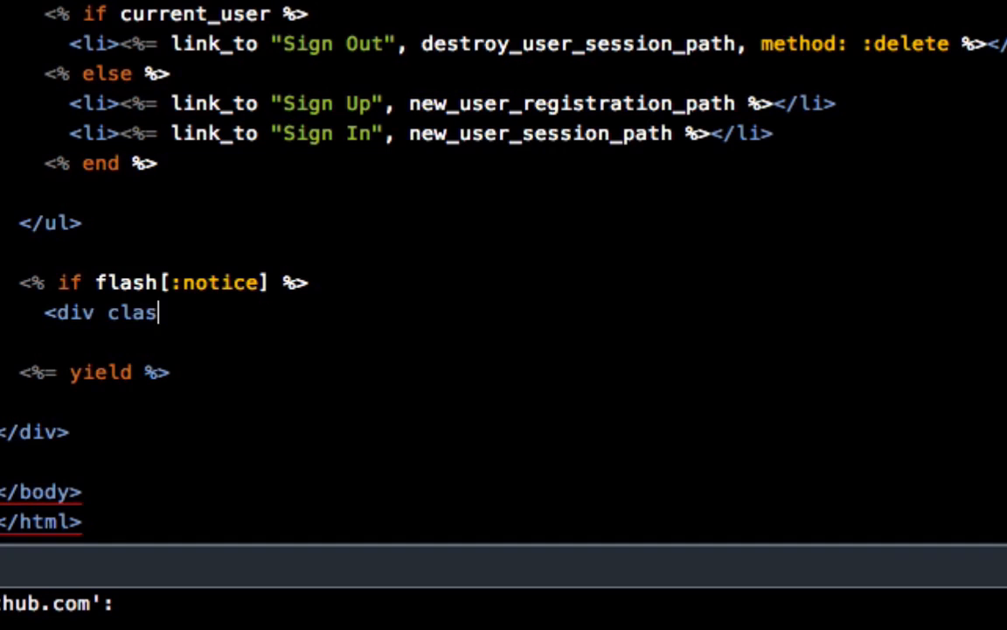
type("s=\"")
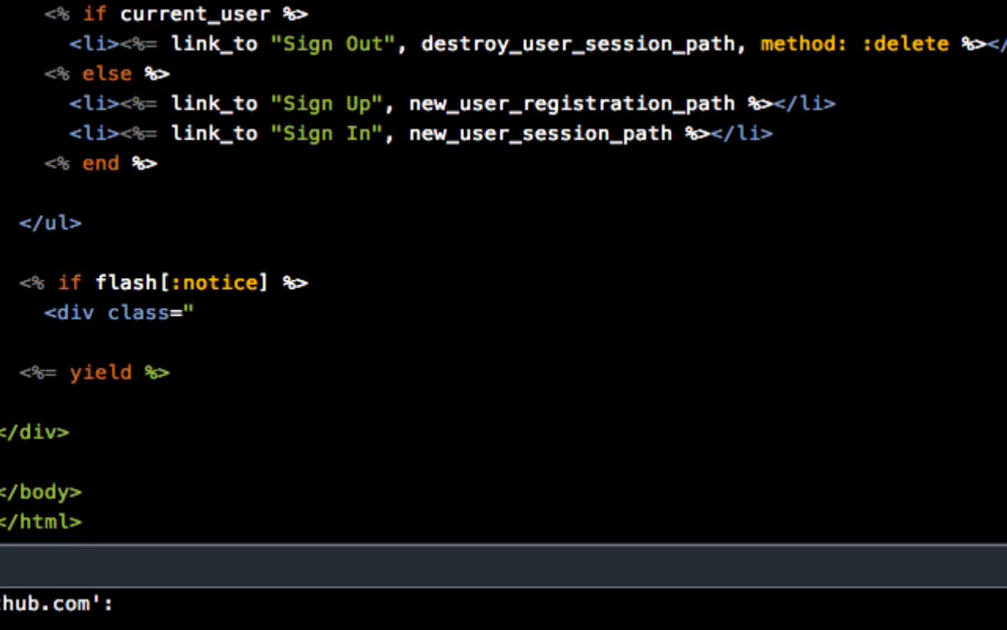
type("al")
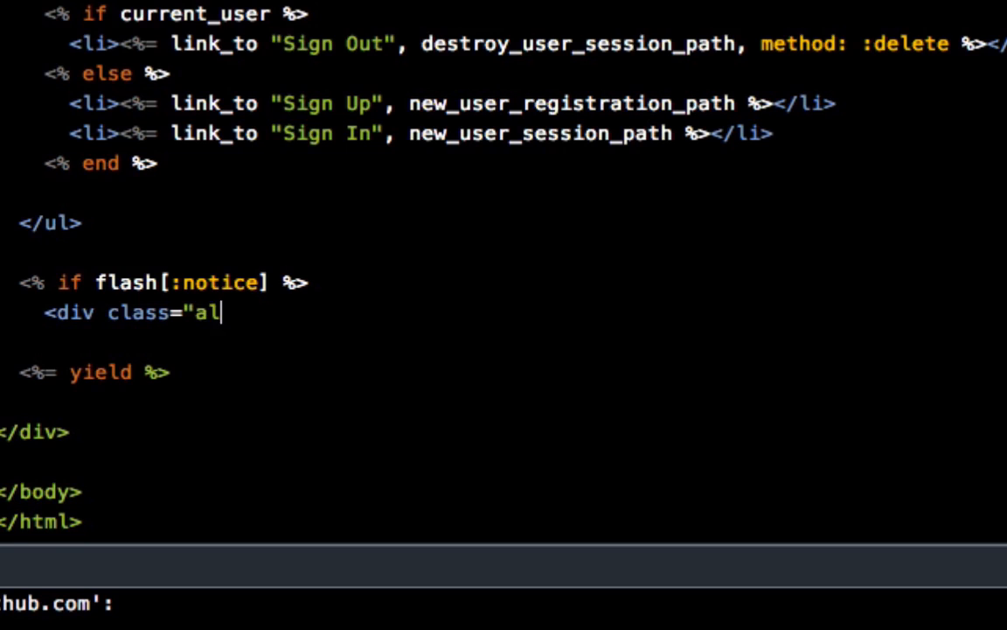
type("ert alert-")
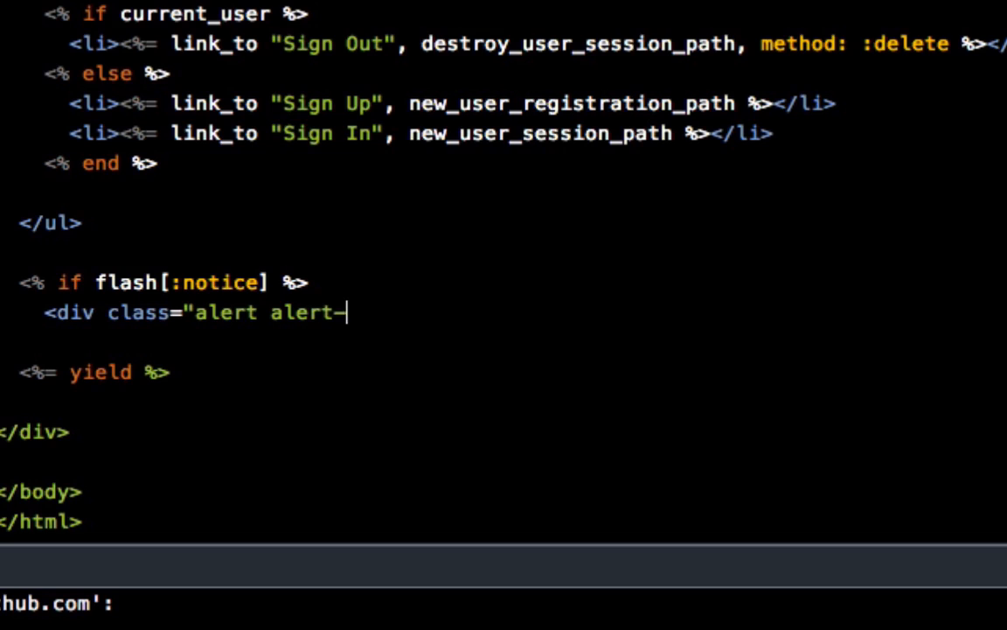
type("success")
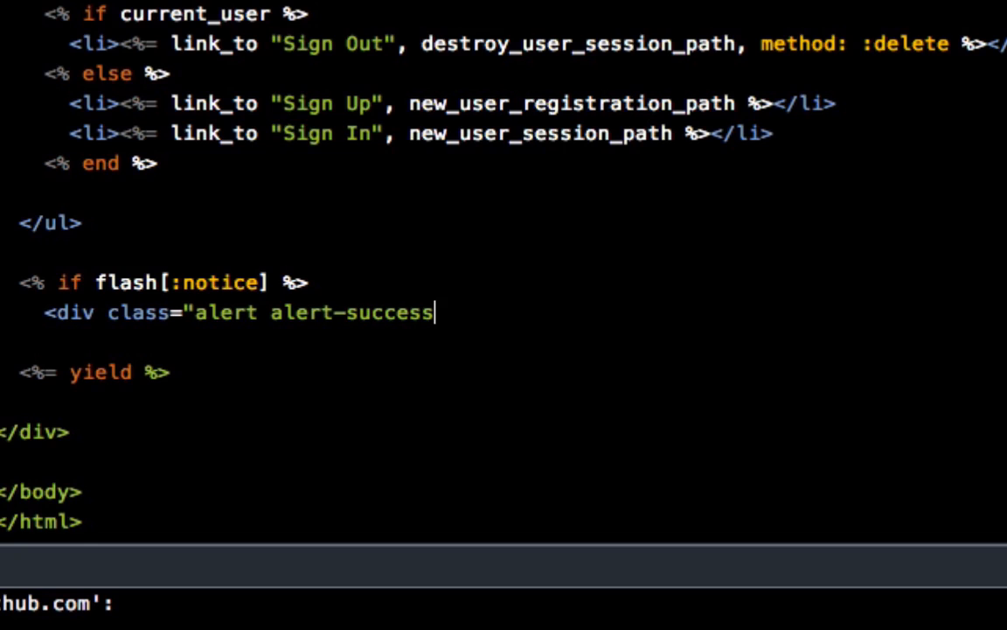
type("\">")
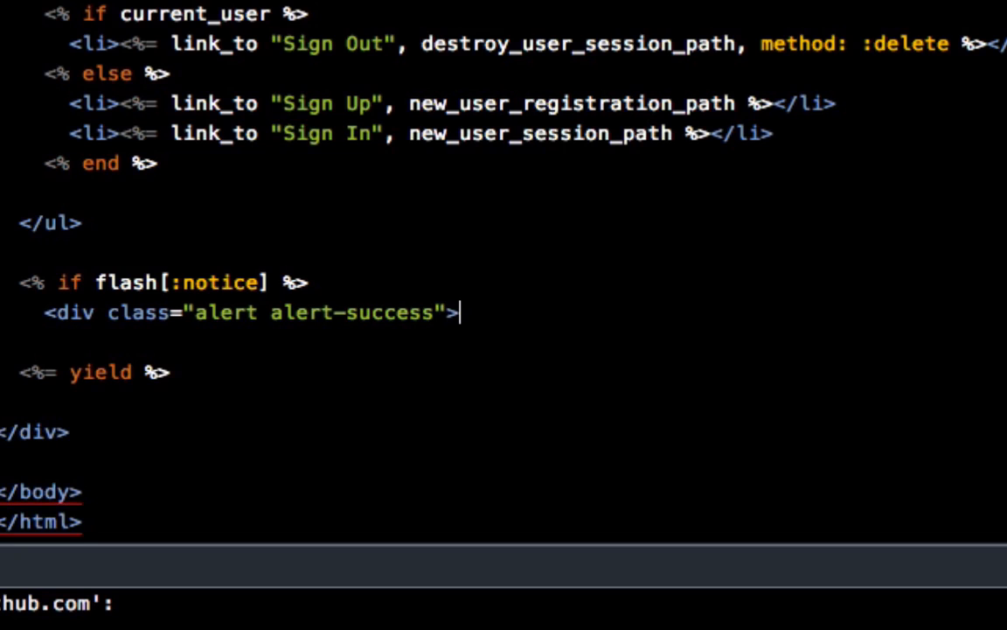
Add a close button with class="close" data-dismiss="alert" containing &times;
type("<")
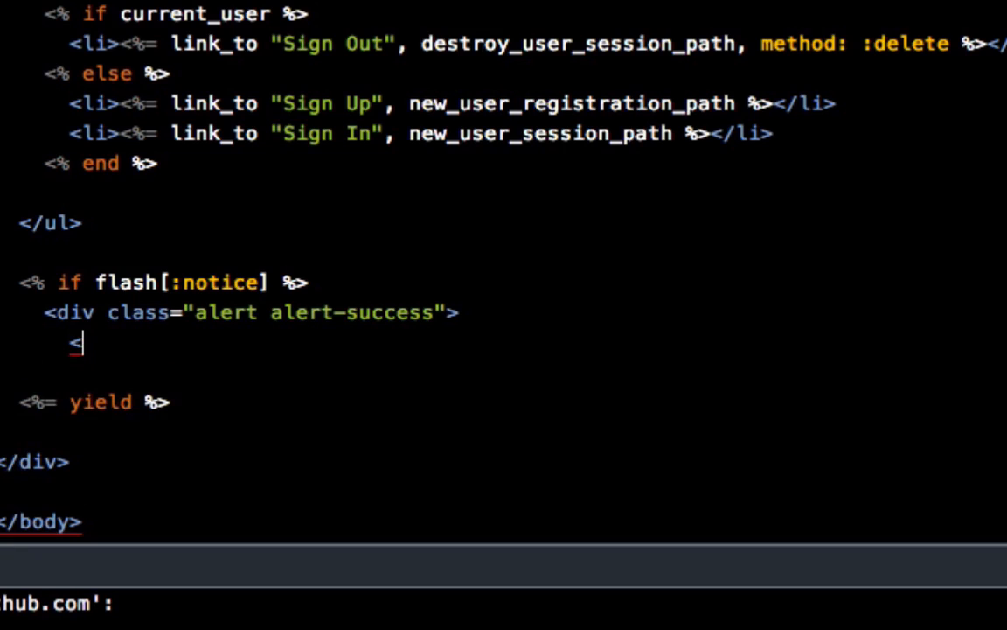
type("button")
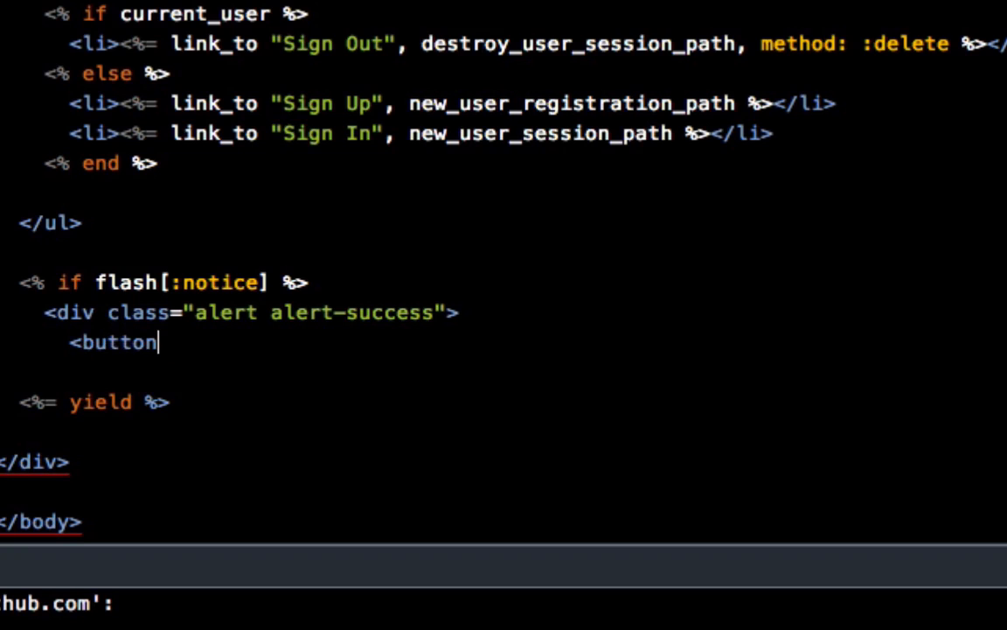
type("type=")
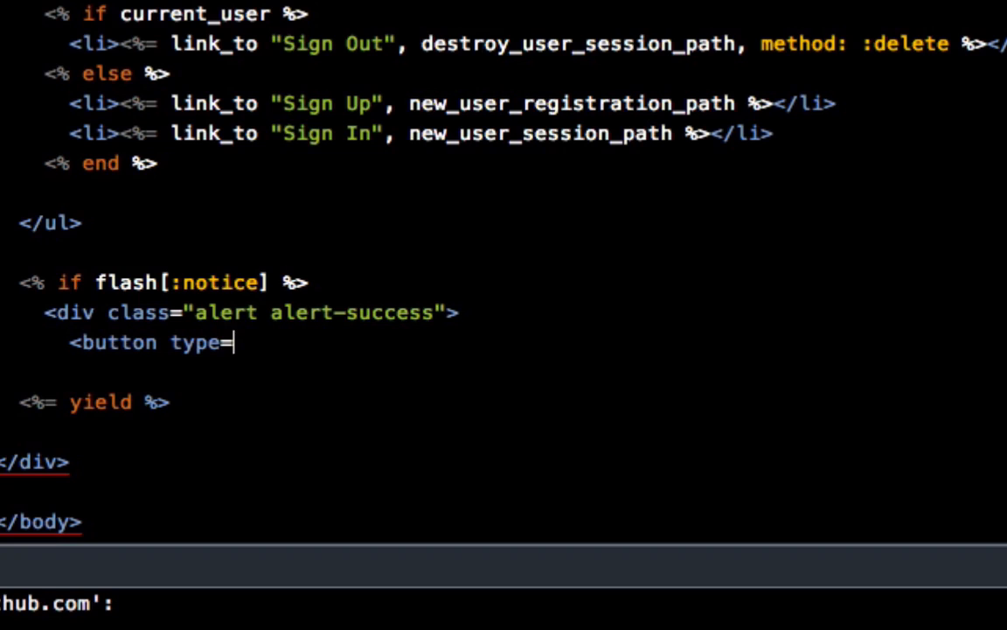
type("\"button\"")
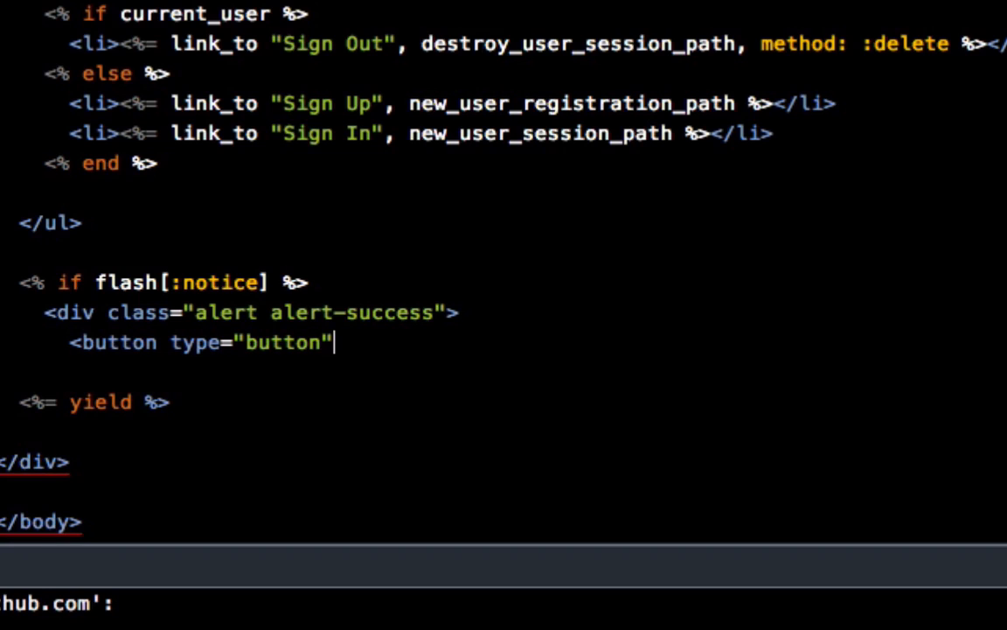
type("class=\"\"")
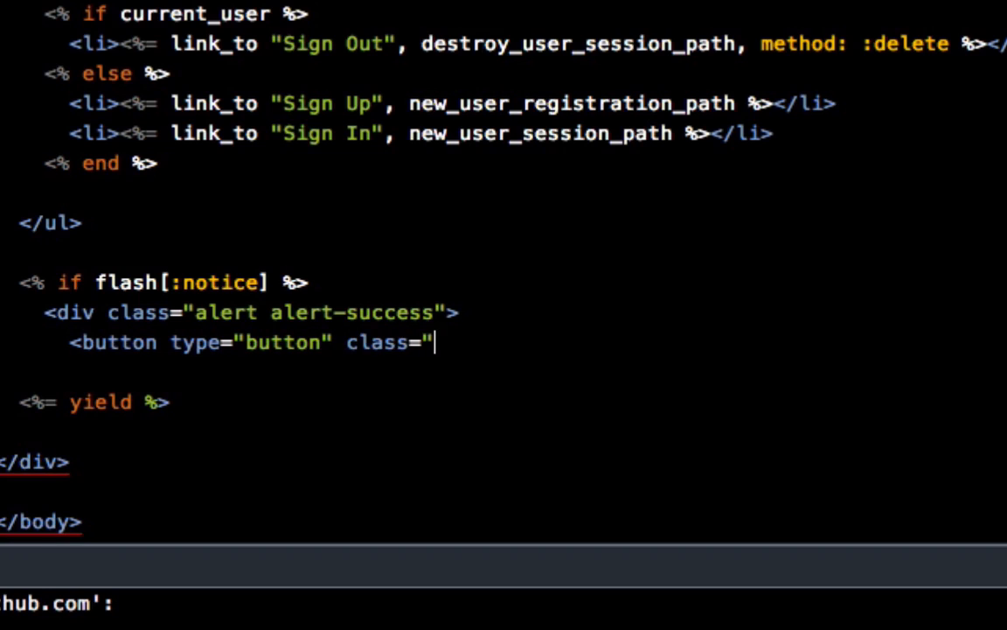
type("close\"")
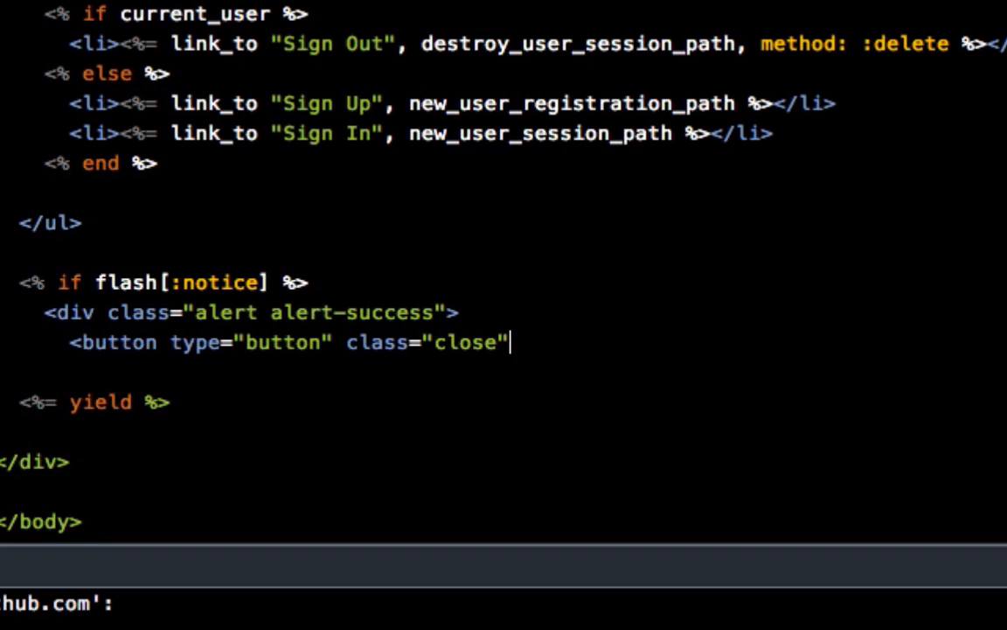
type("data-")
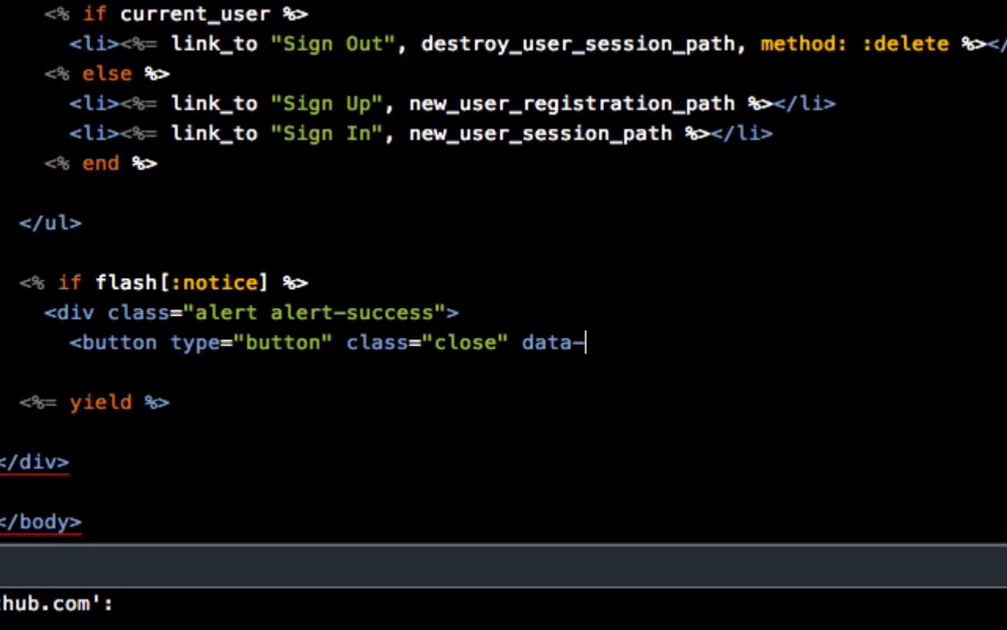
type("s")
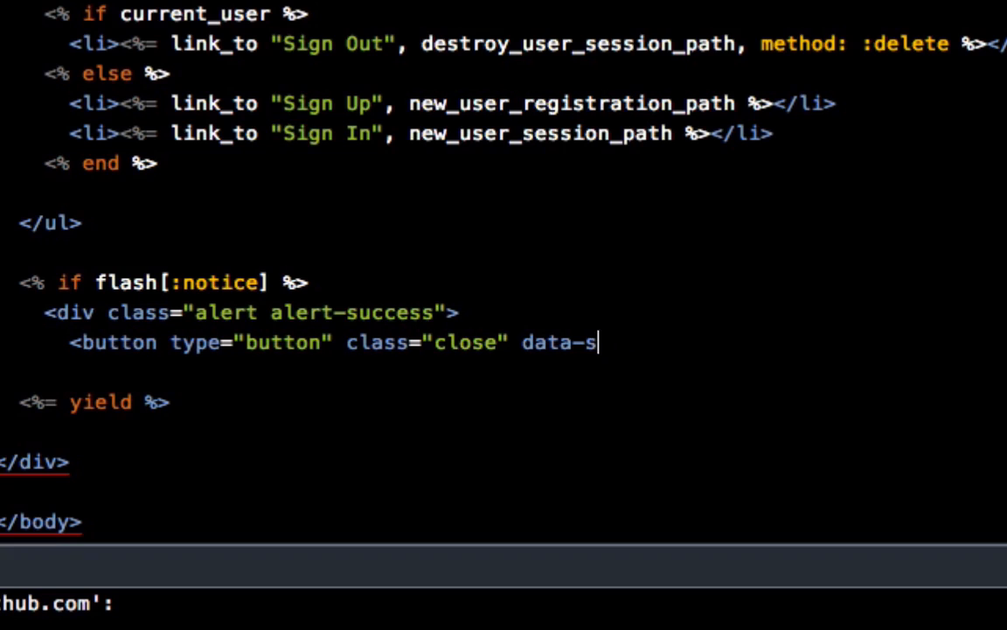
type("ism")
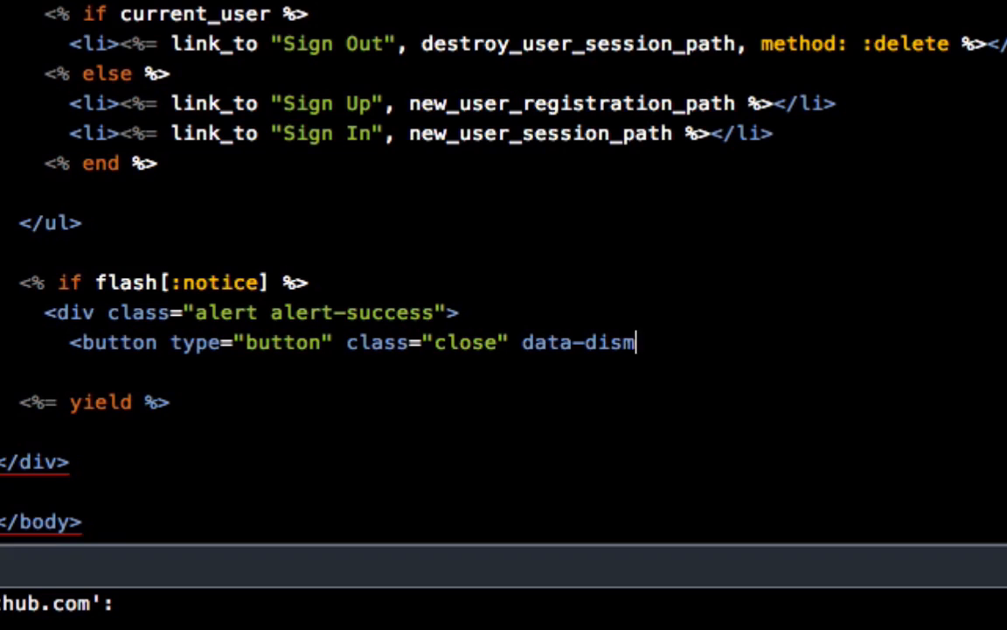
type("iss=\"ale")
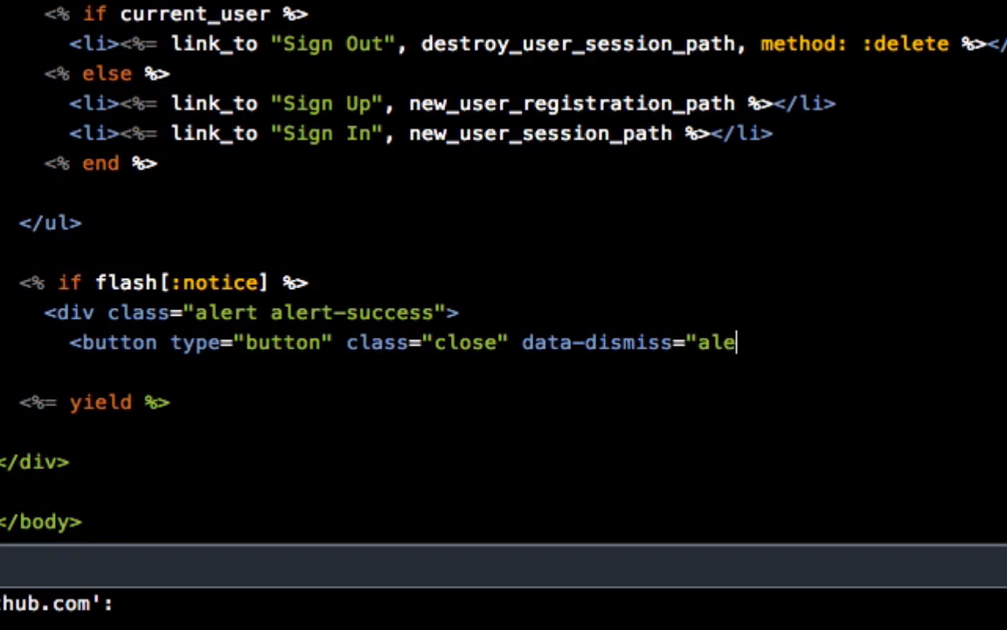
type("rt\"")
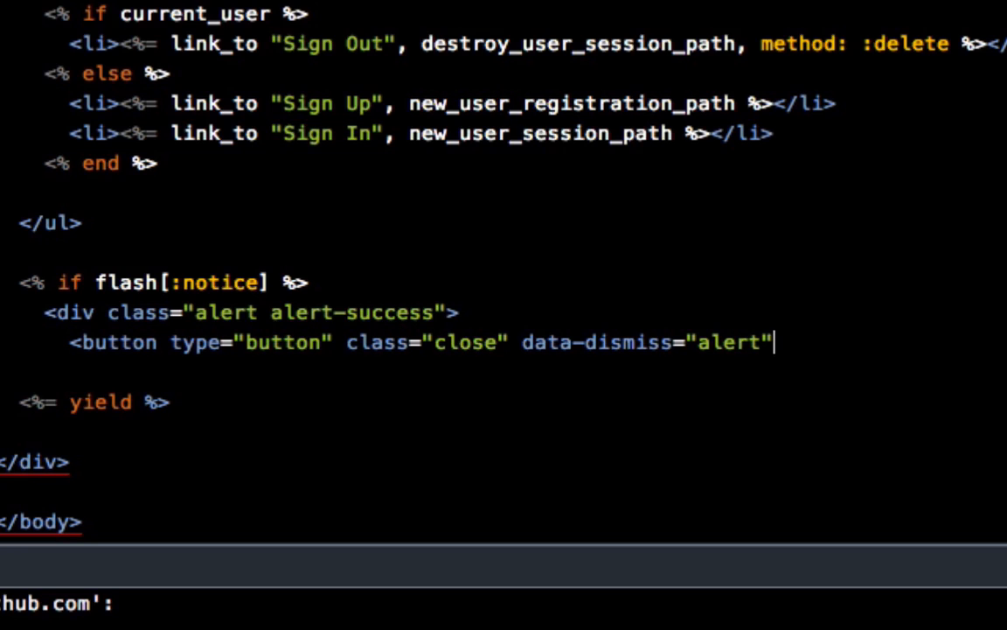
type(">")
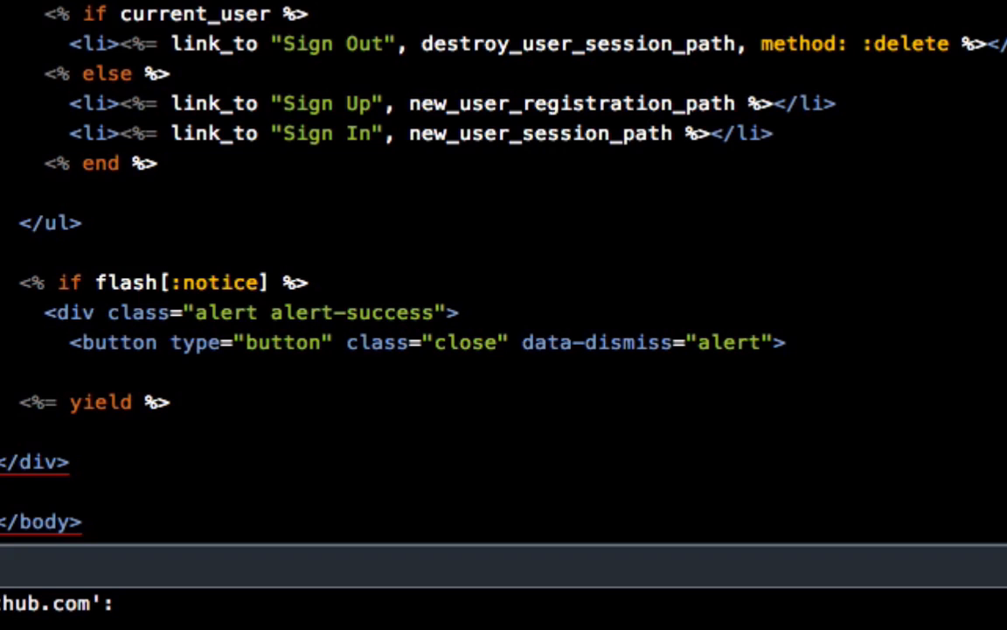
type("&")
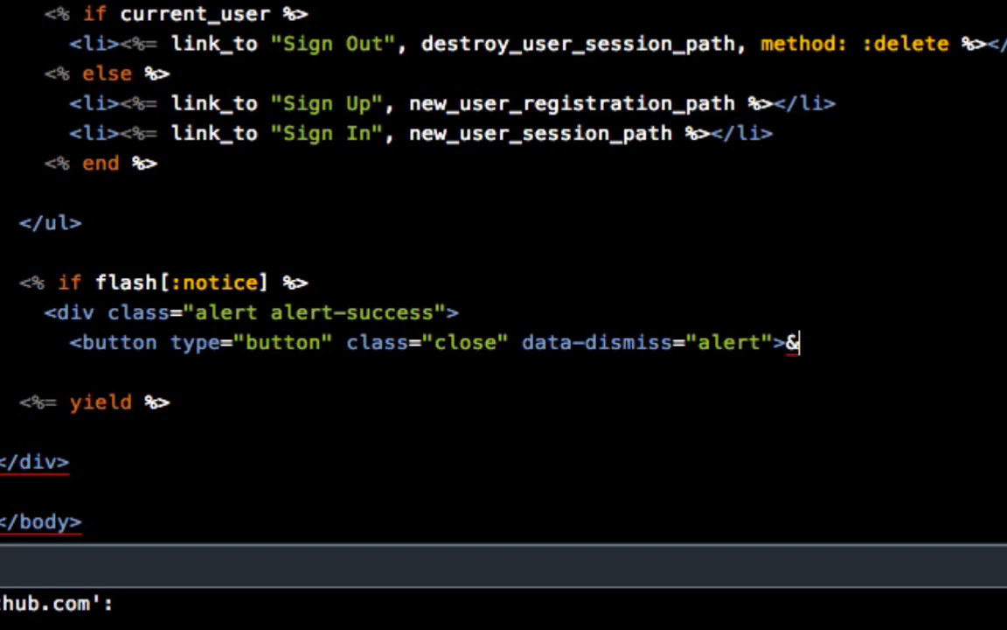
type("t")
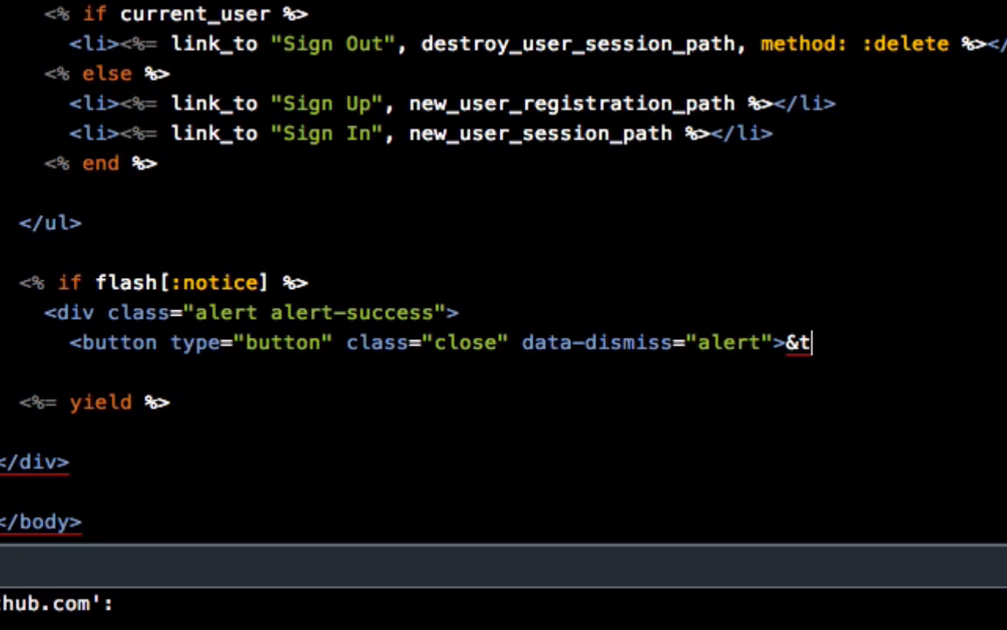
type("imes;")
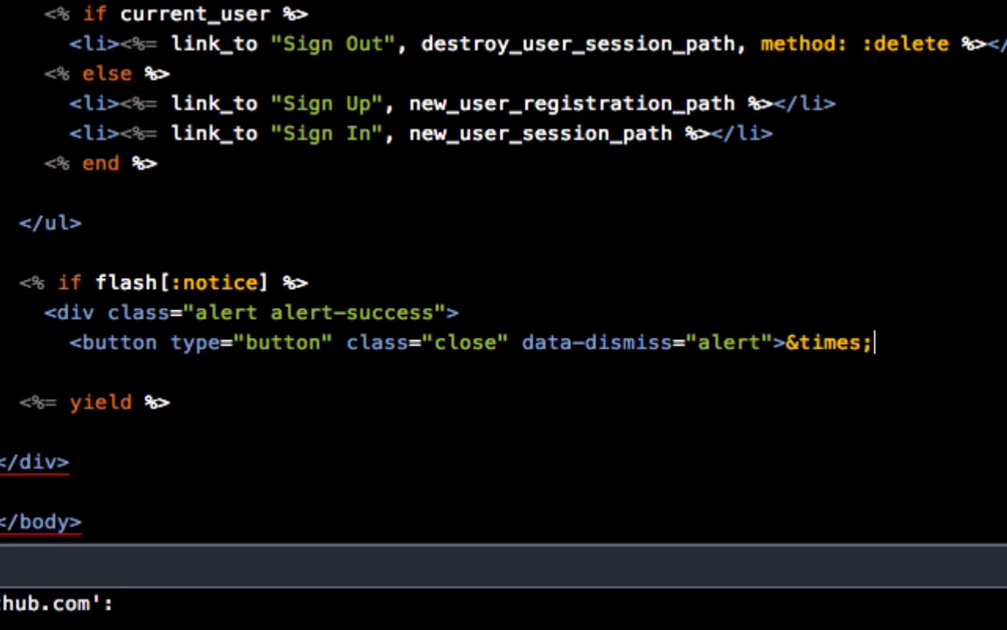
type("<")
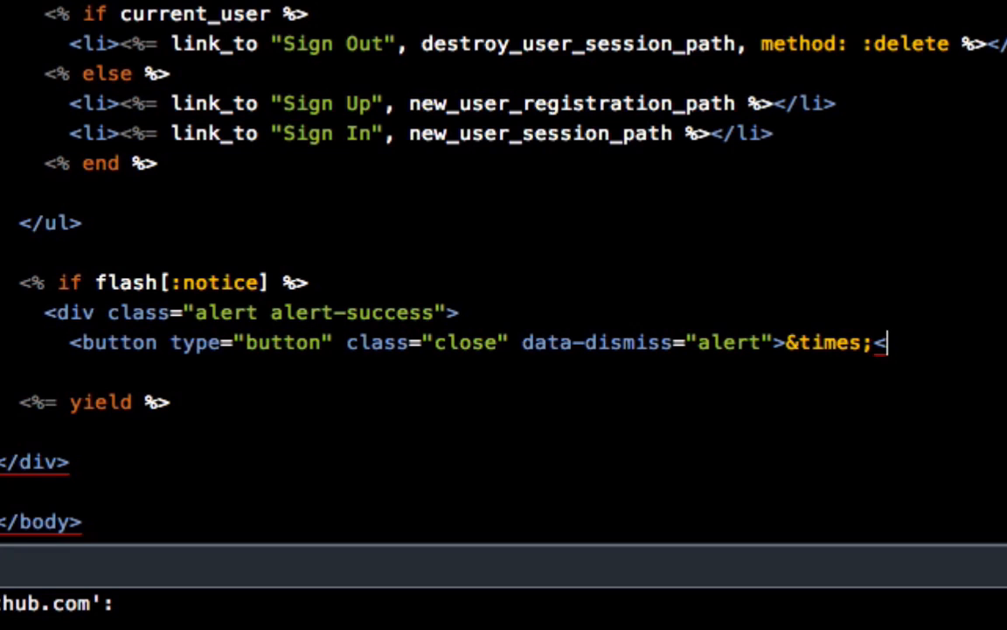
type("/bu")
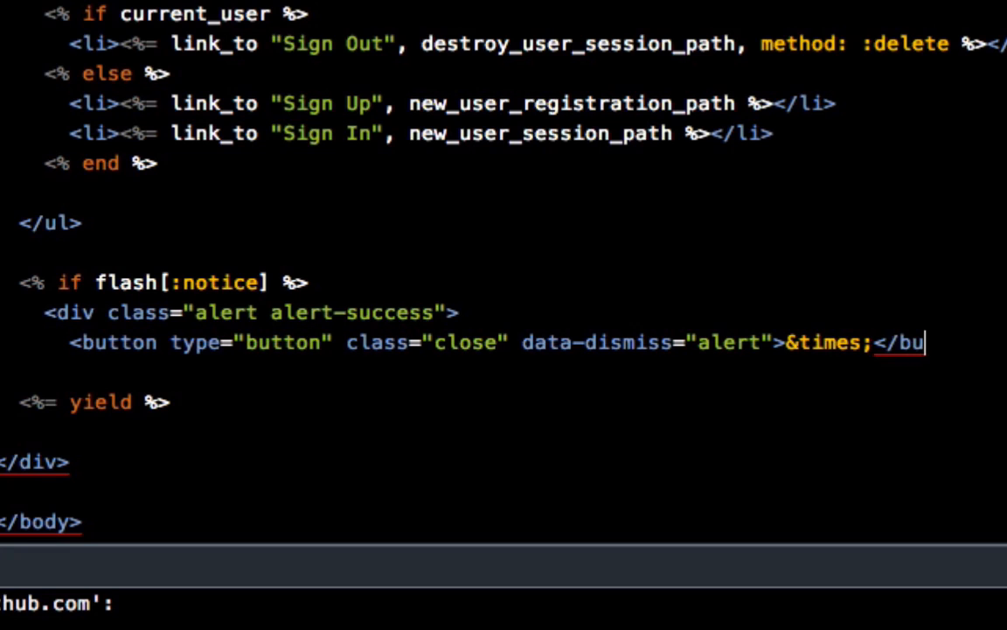
type("tton>")
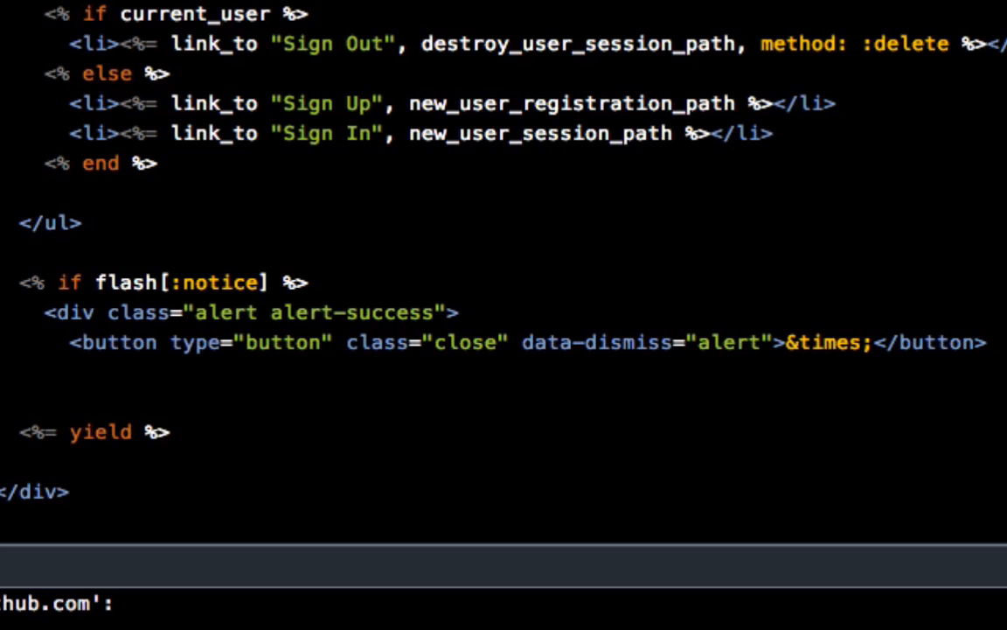
Output <%= flash[:notice] %> after the close button and close the alert div
type("<")
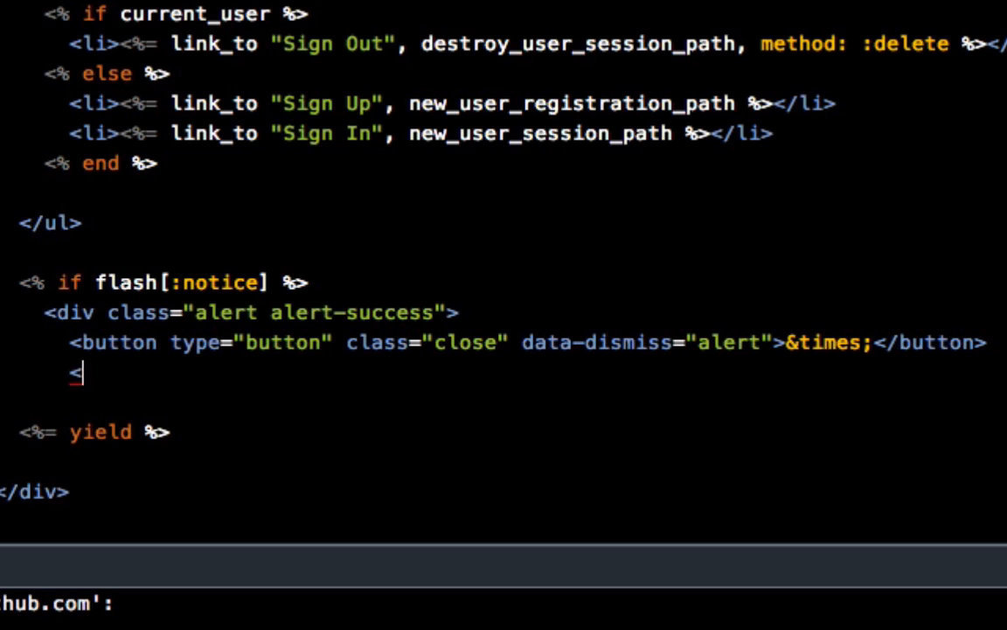
type("%=")
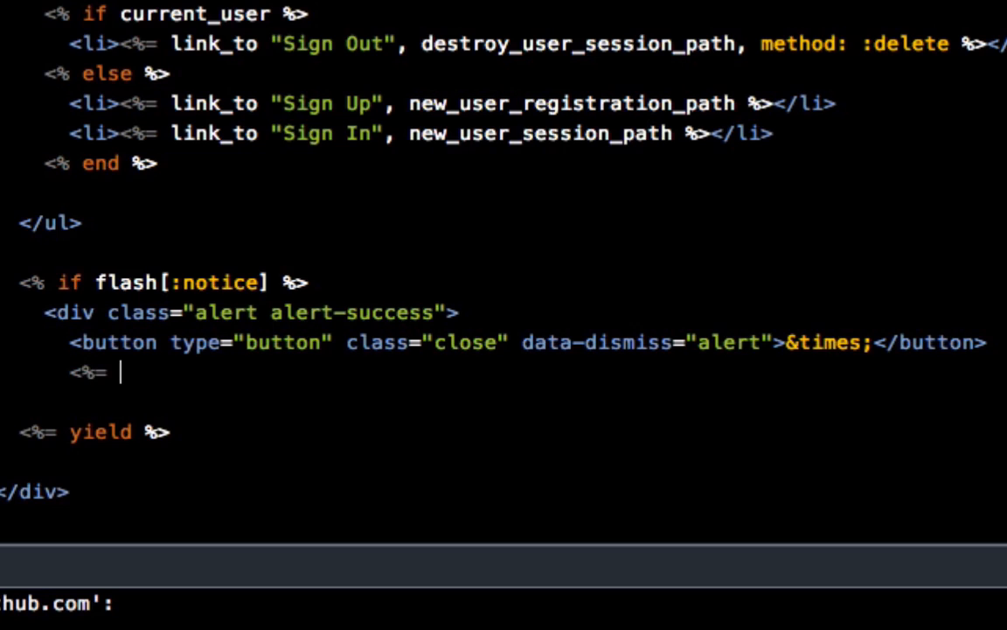
type("flash")
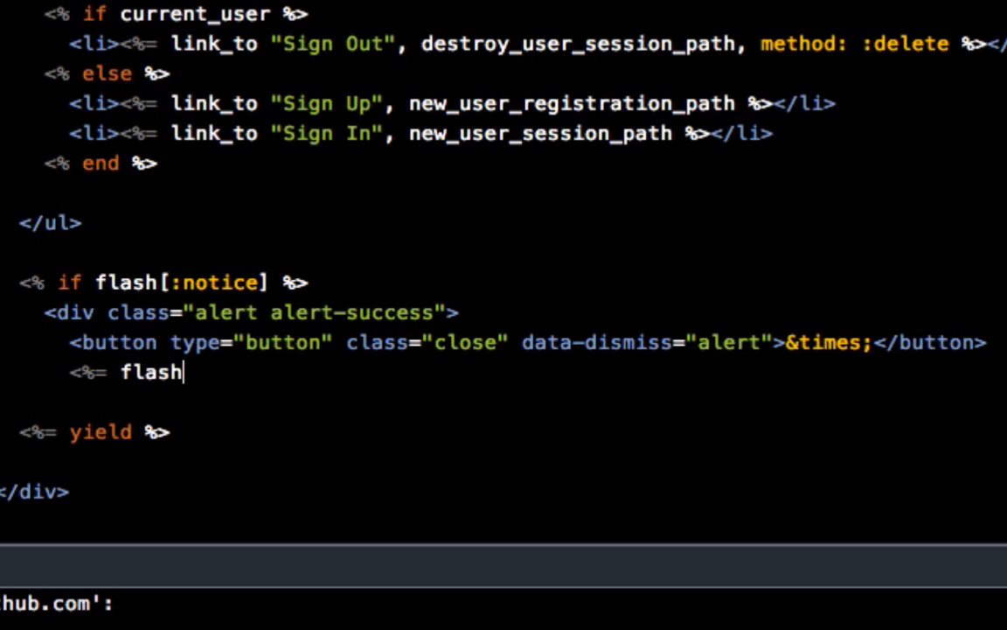
type("[:")
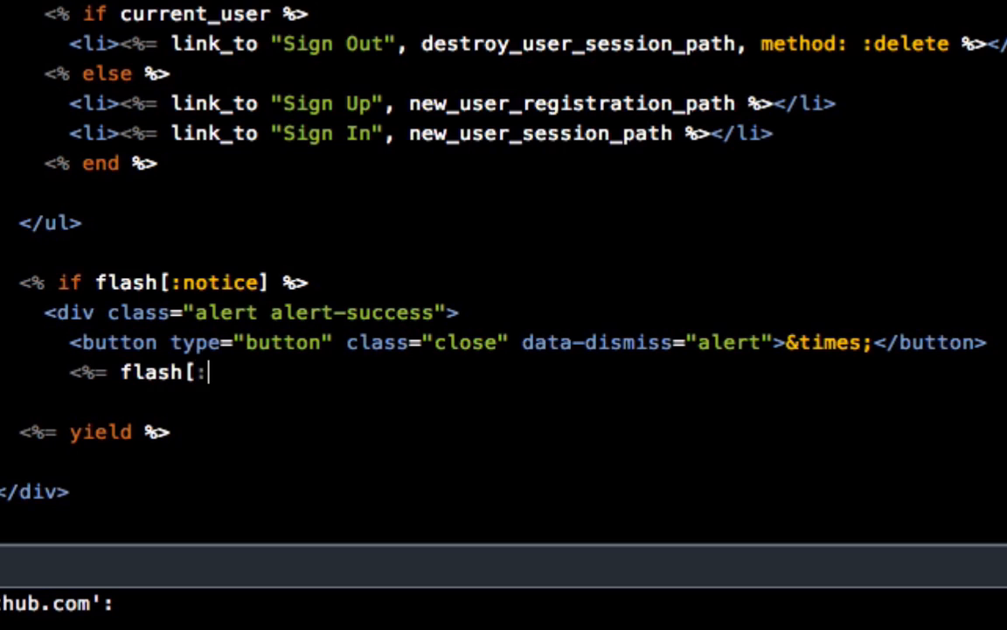
type(":notice")
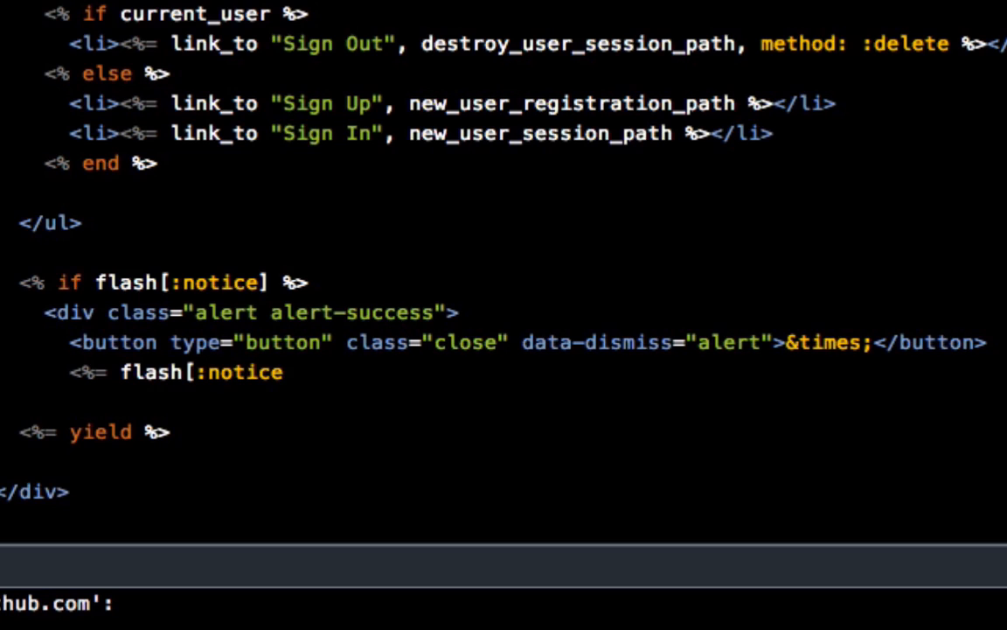
type("]")
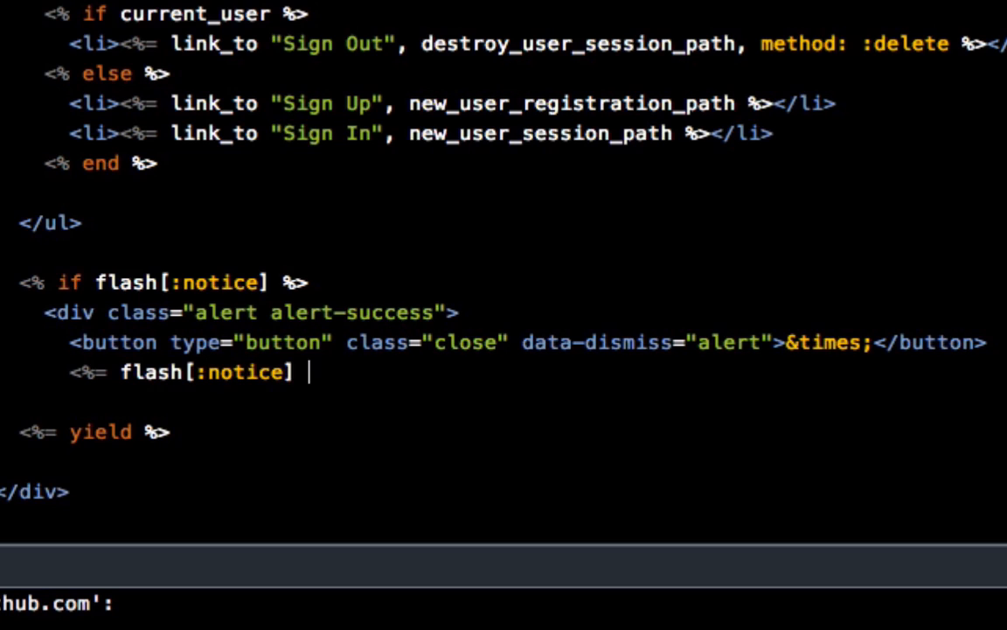
type("%>")
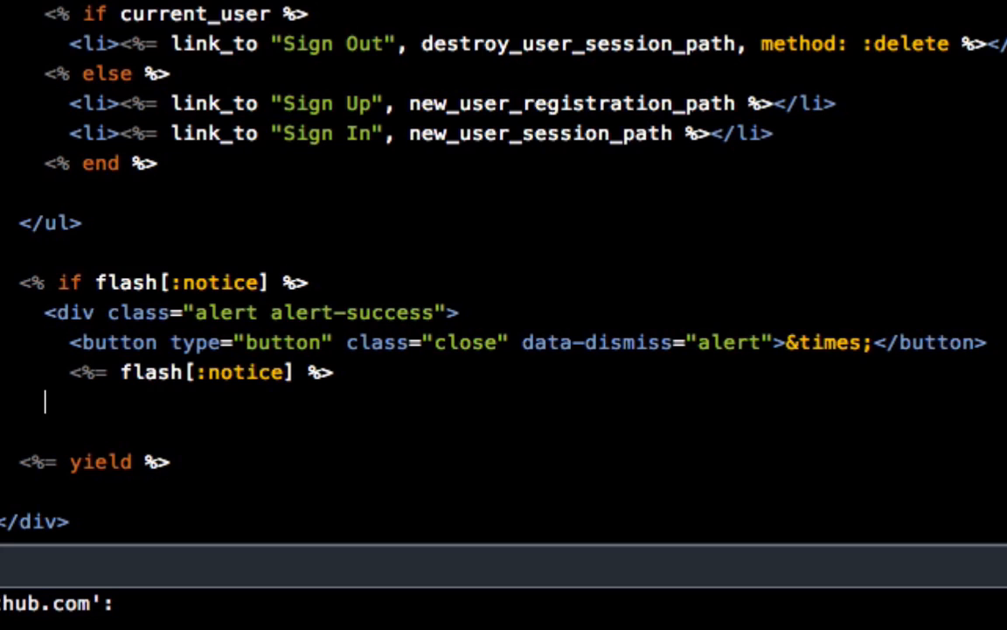
type("</div>")
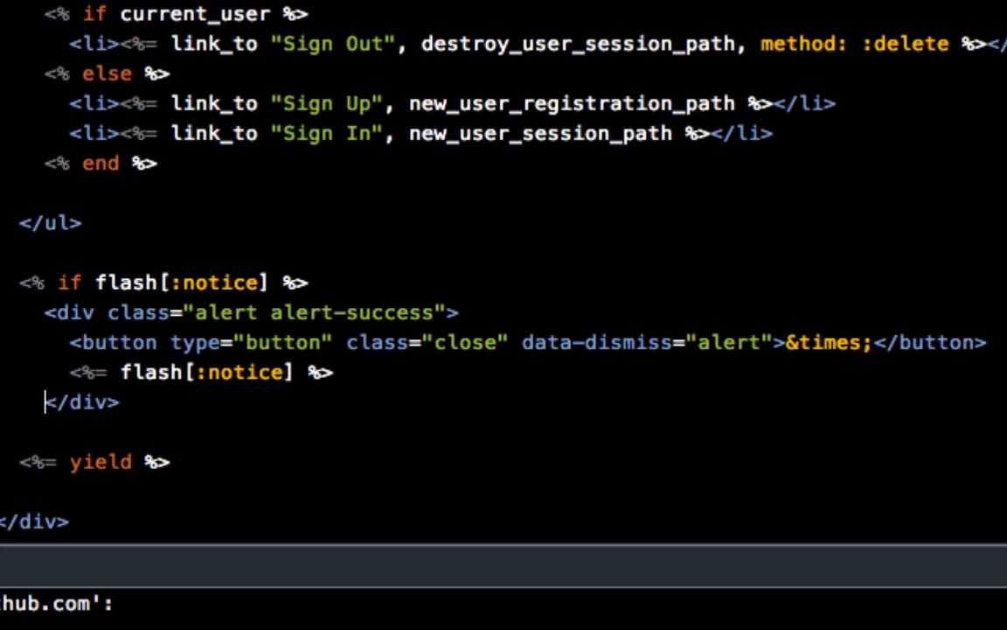
mouse_move(96, 281)
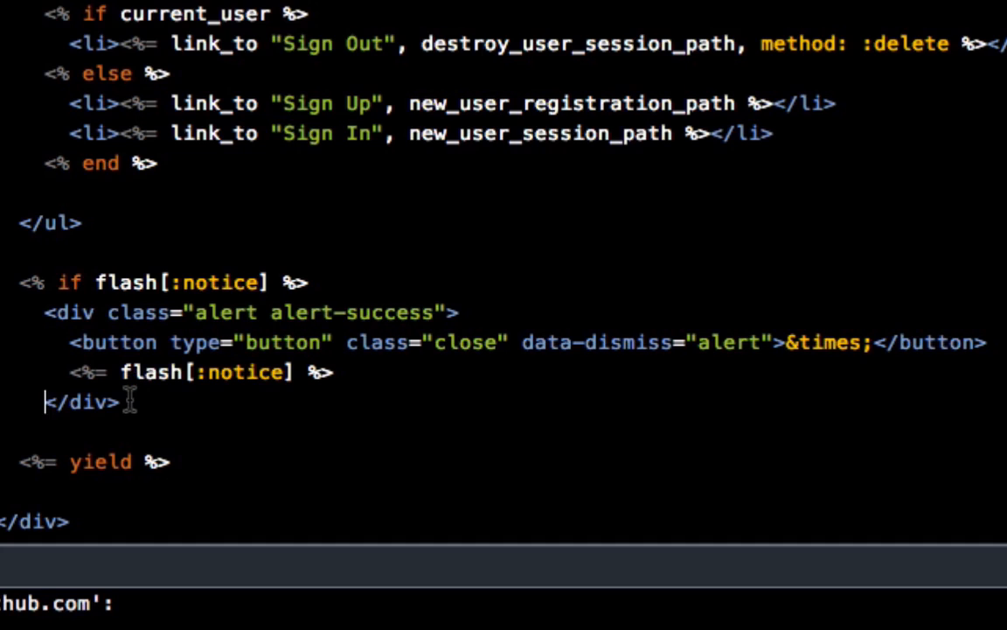
mouse_move(262, 416)
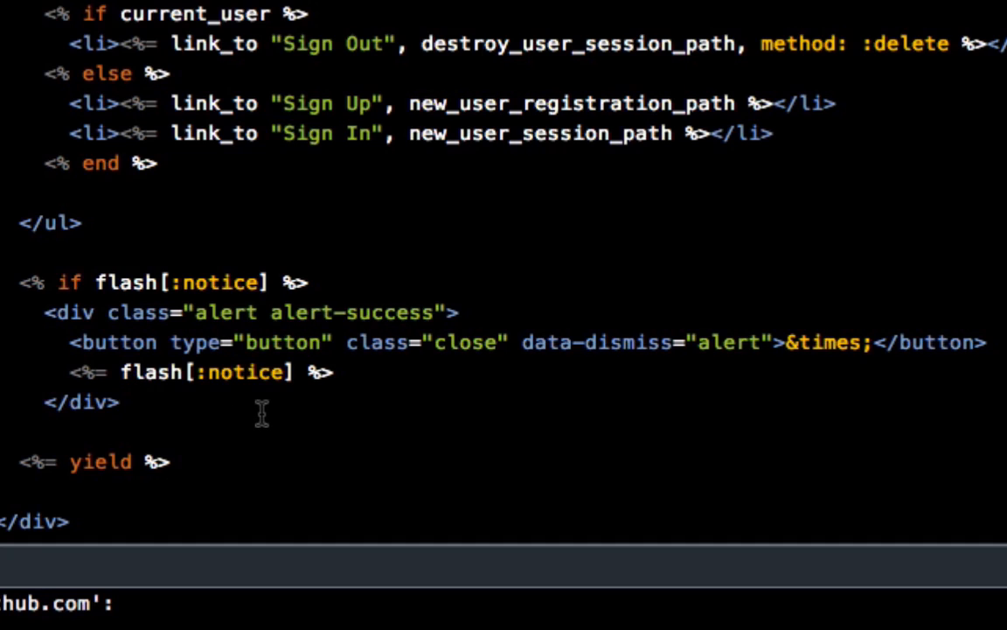
Add the <% elsif flash[:error] %> line after the notice block's closing div
type("<")
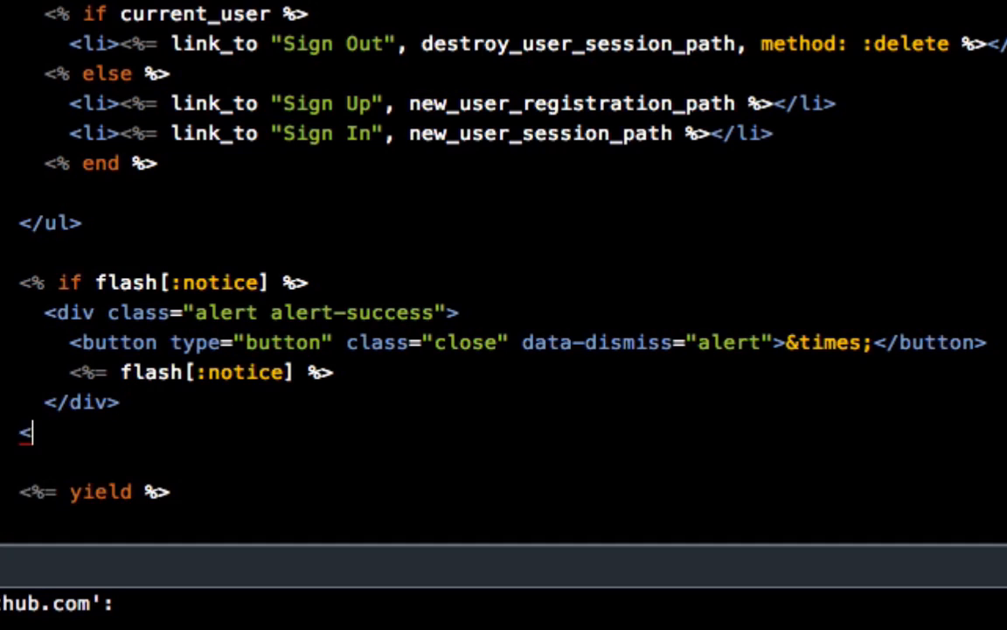
type("%")
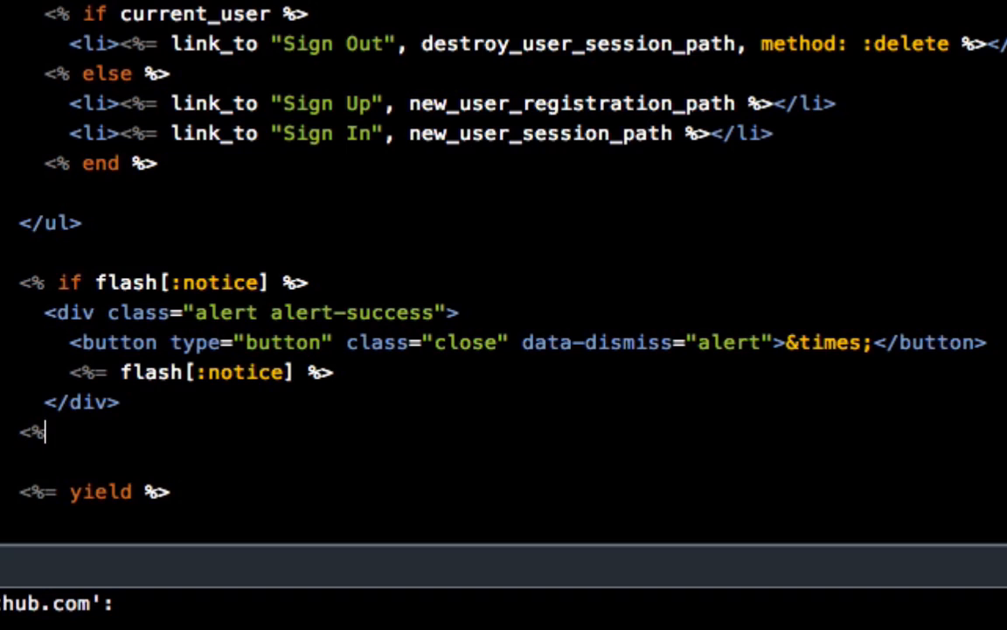
type("e")
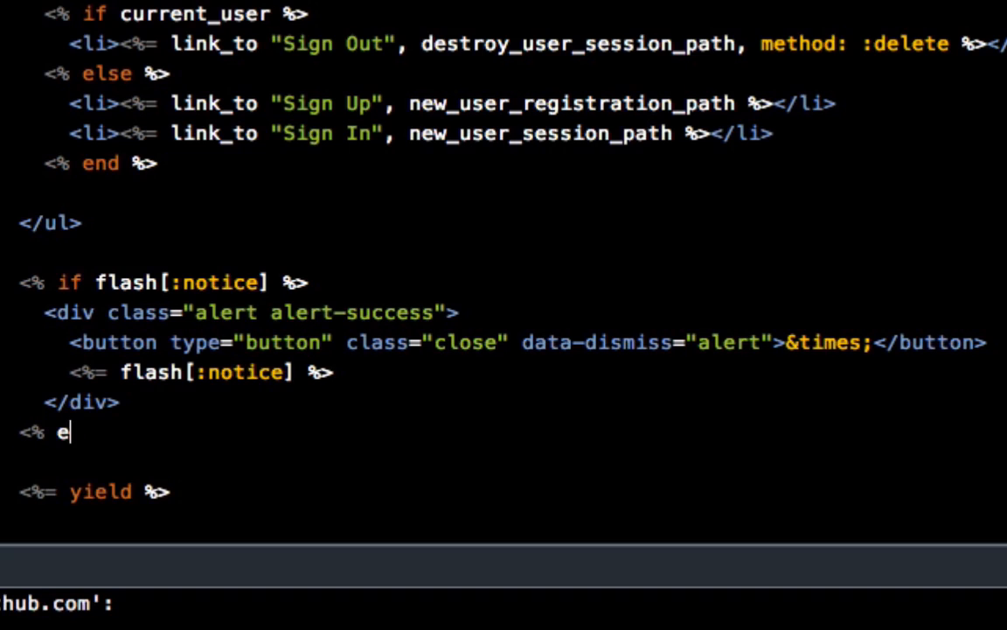
type("lsif")
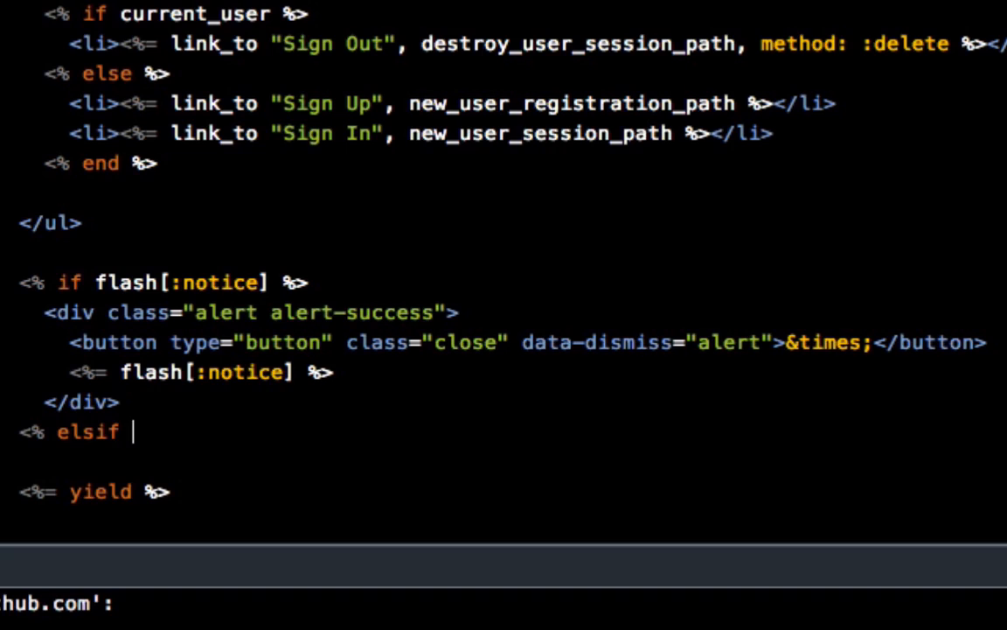
type("flash")
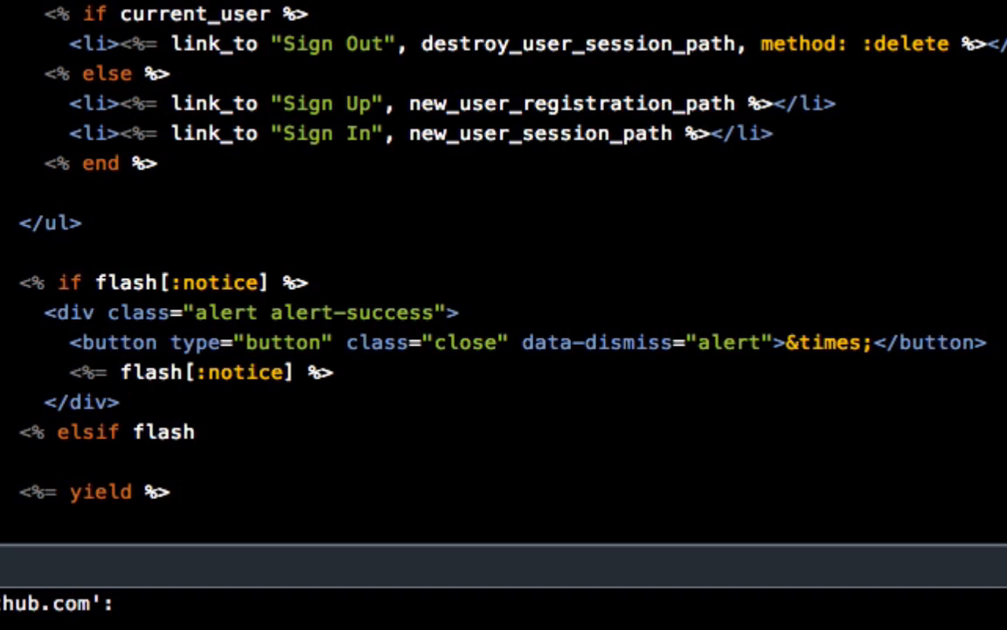
type("[:error")
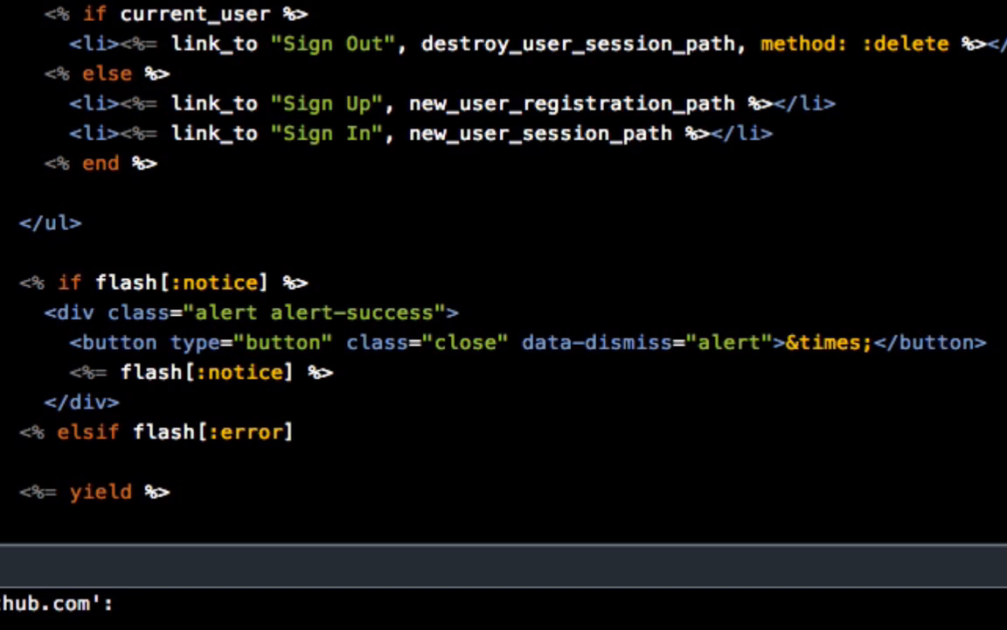
type("%>")
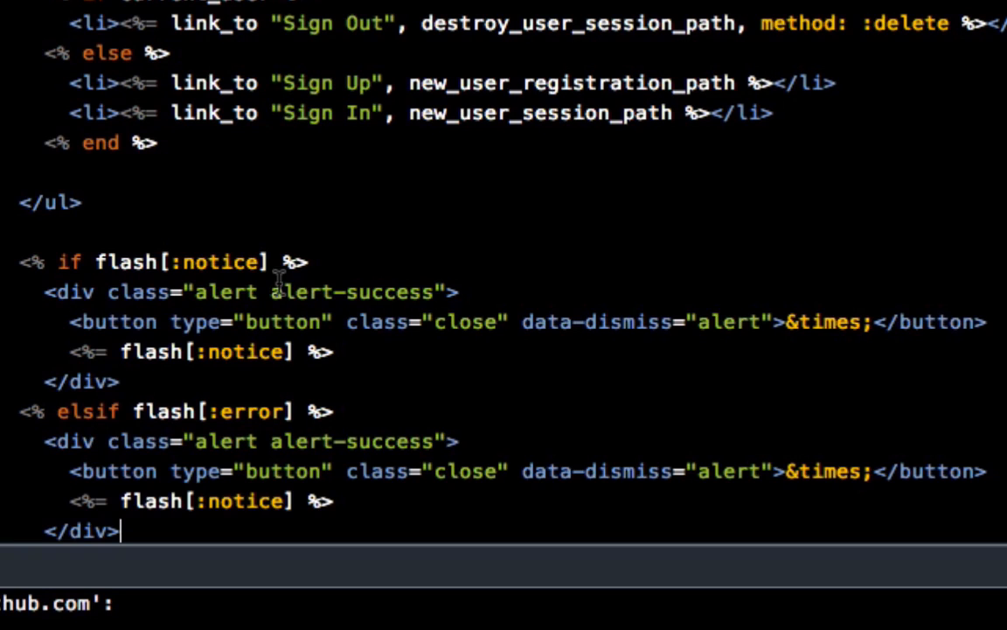
Change the pasted alert's class from alert-success to alert-error in the error branch
scroll("down", 3)
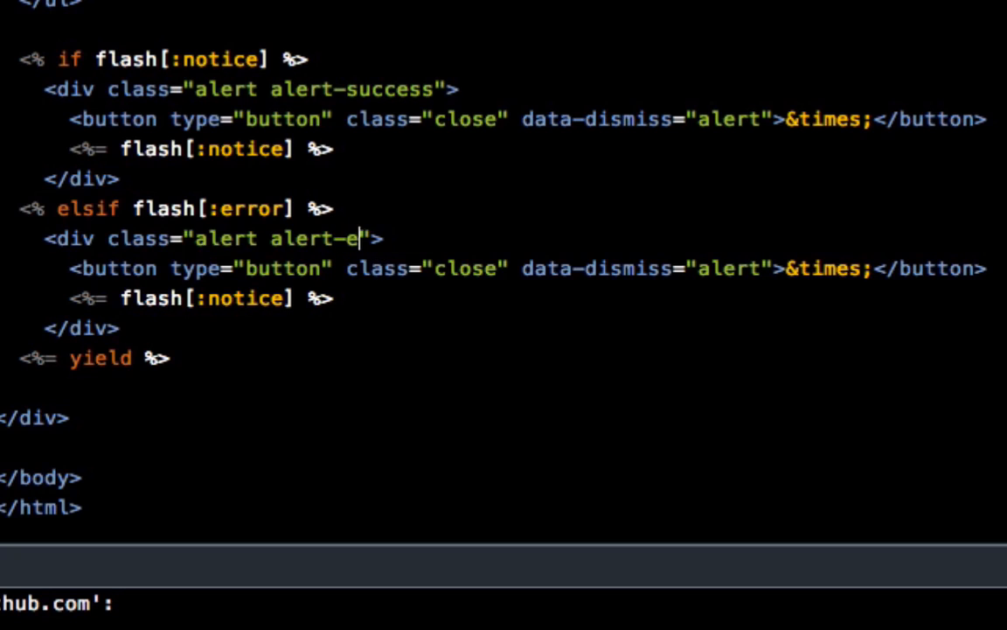
type("ror")
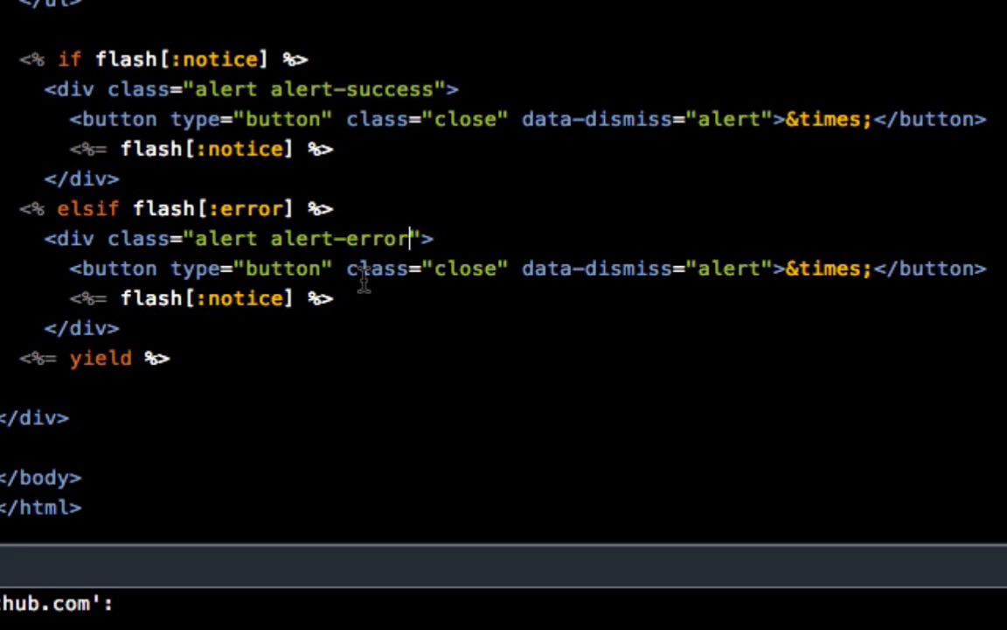
mouse_move(262, 297)
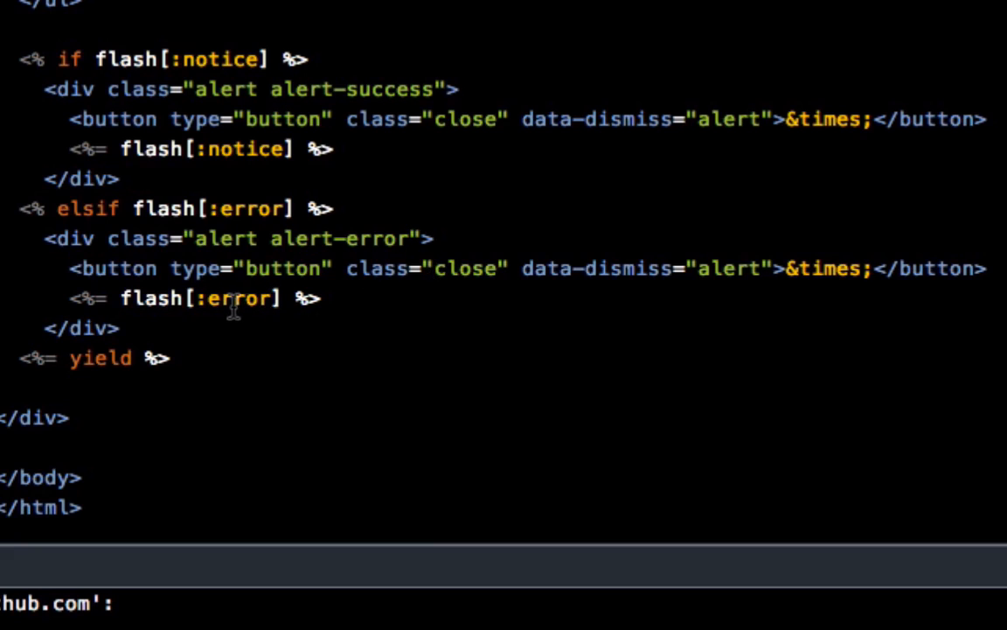
mouse_move(144, 328)
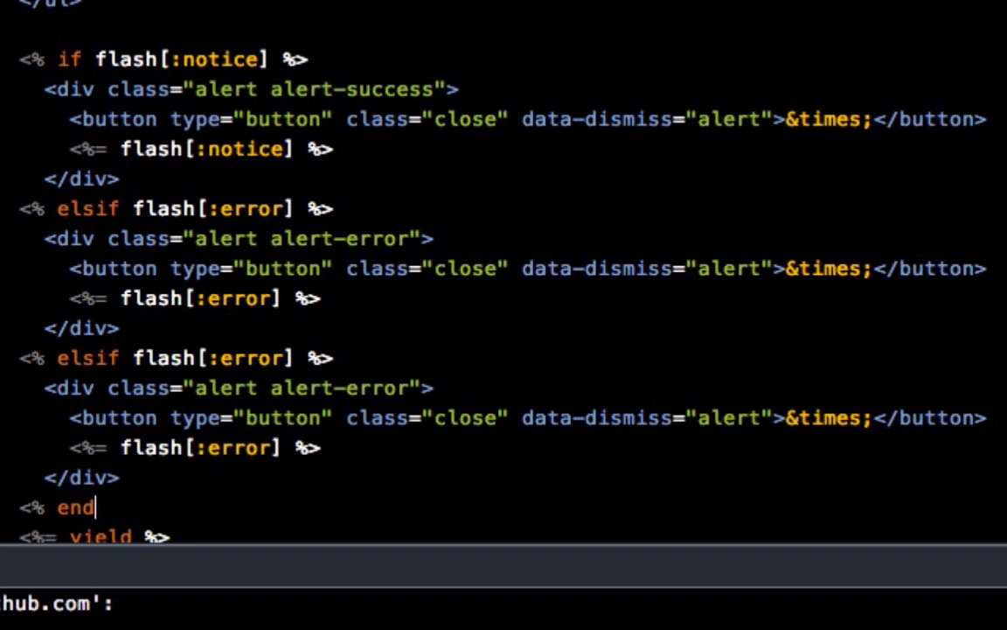
Close <% end %>, switch the third branch to flash[:alert] and remove its alert-error class
type("%>")
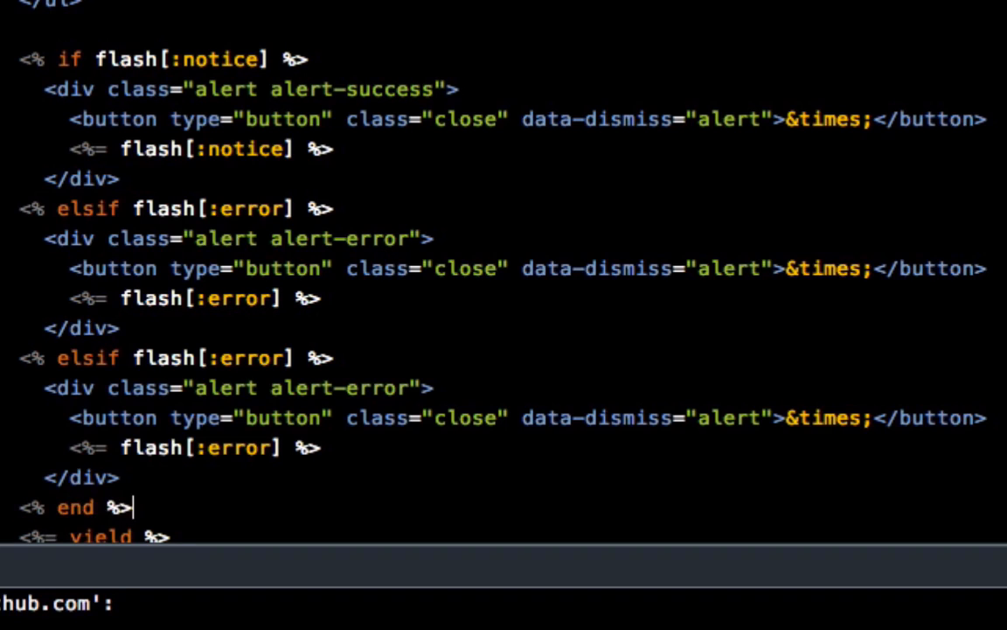
mouse_move(259, 365)
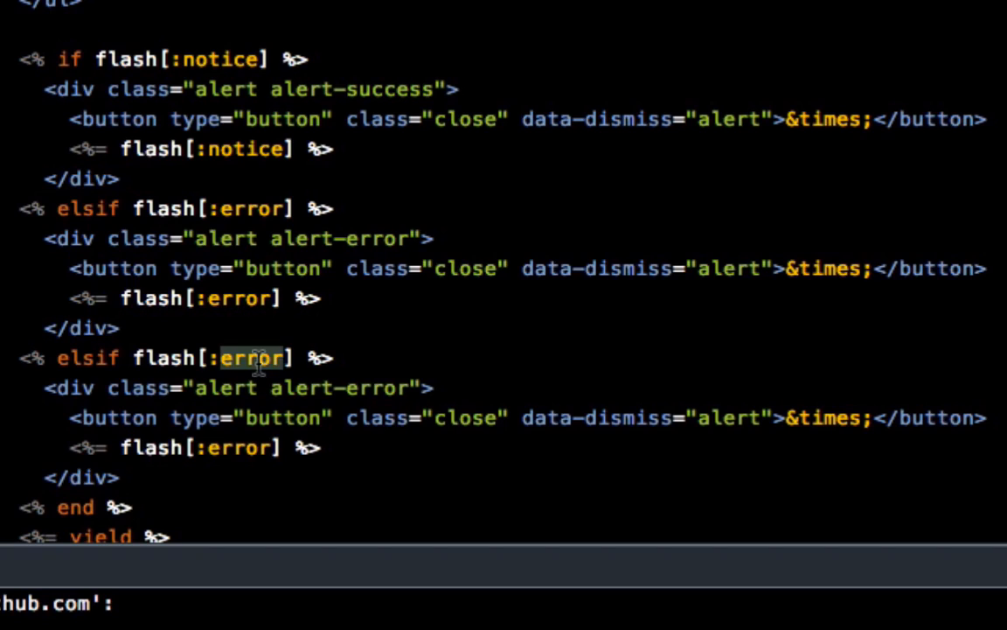
type("alert")
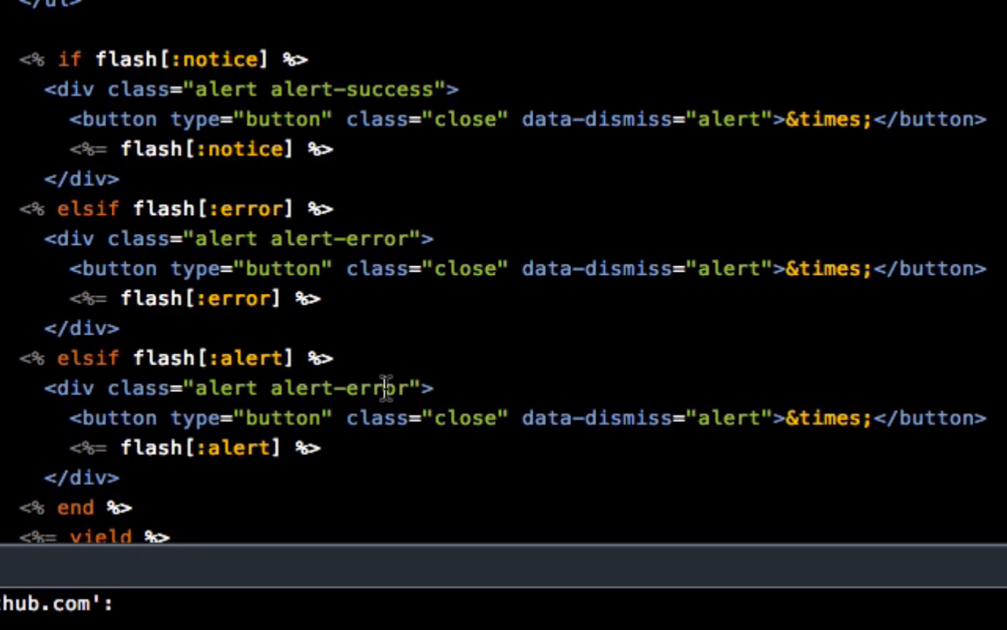
double_click(381, 388)
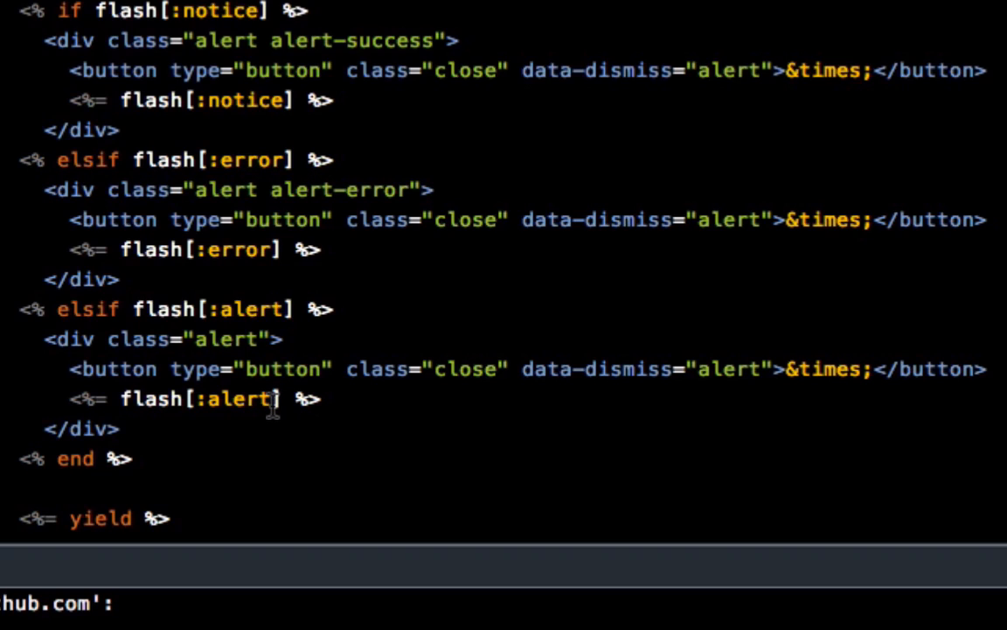
mouse_move(261, 186)
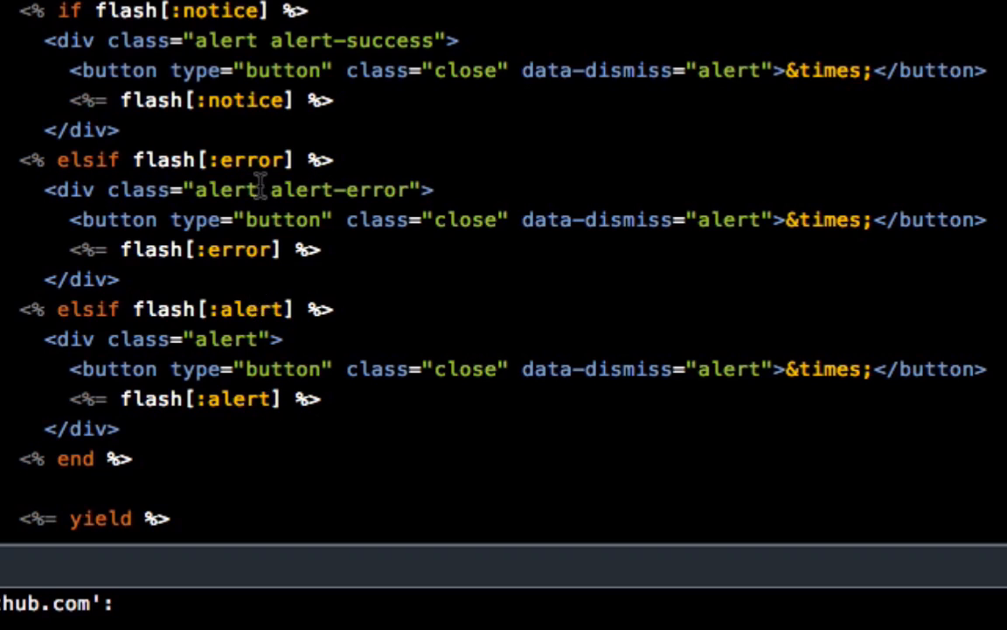
mouse_move(249, 100)
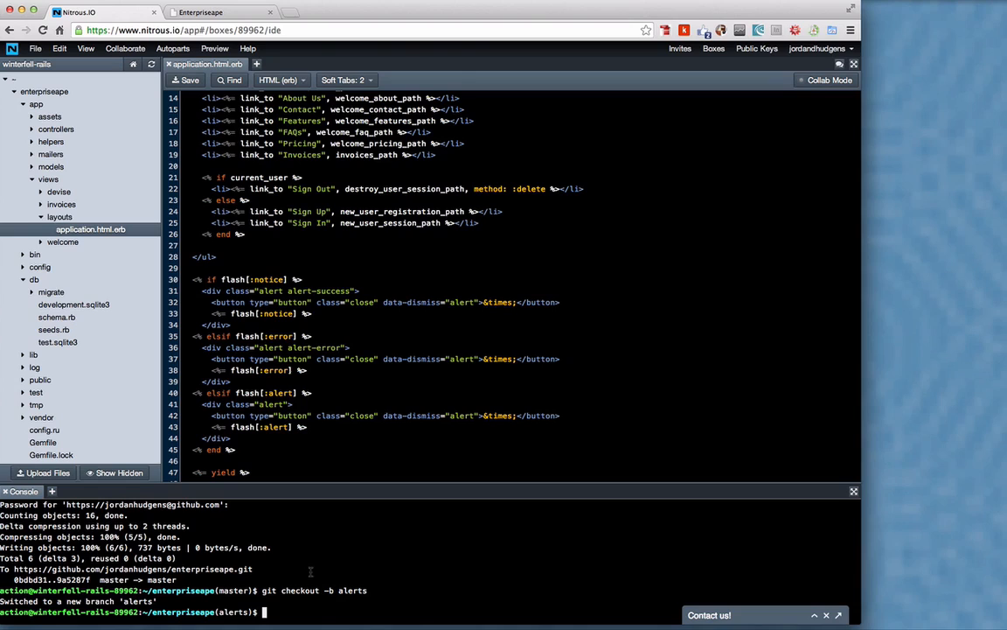
Start the server with rails s and preview the app on port 3000
type("rails s")
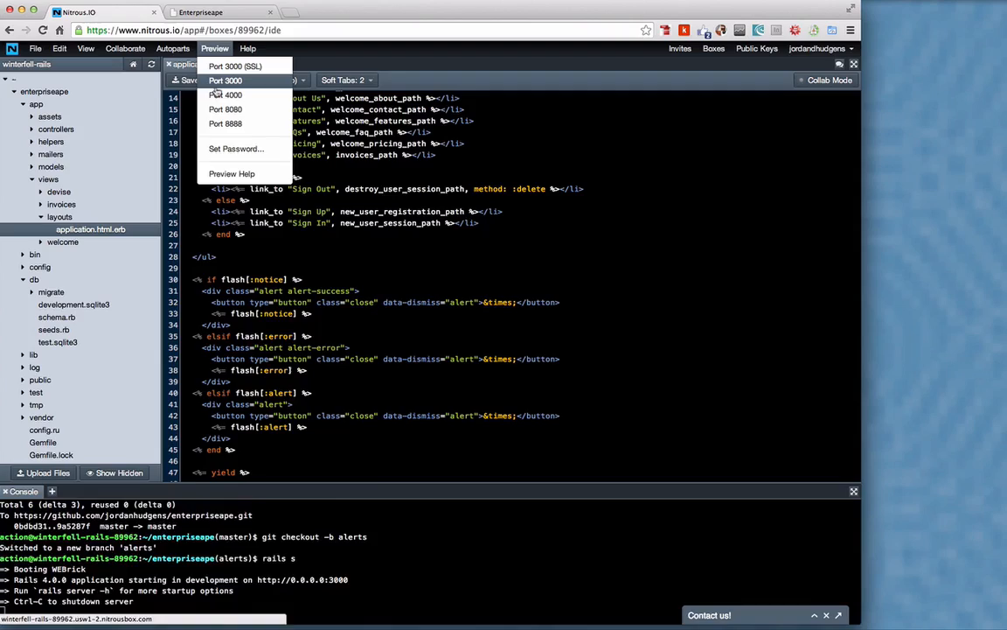
left_click(225, 81)
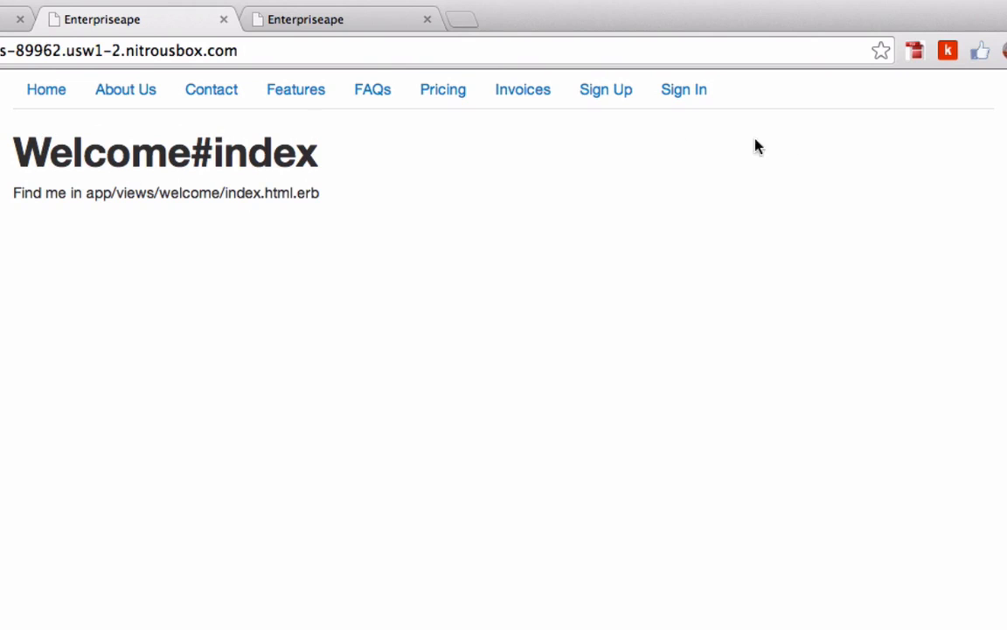
mouse_move(773, 185)
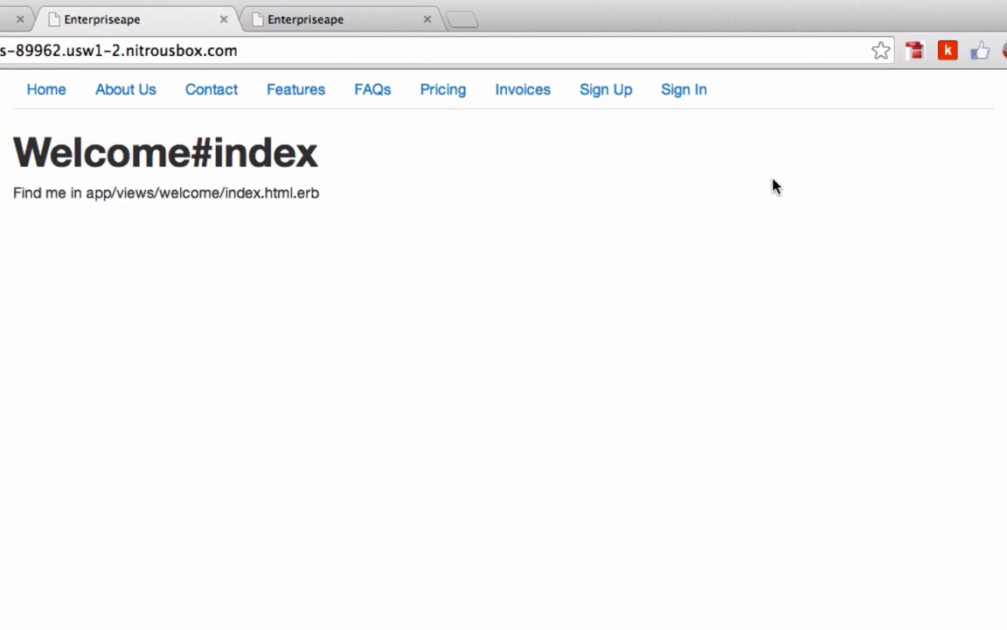
mouse_move(665, 241)
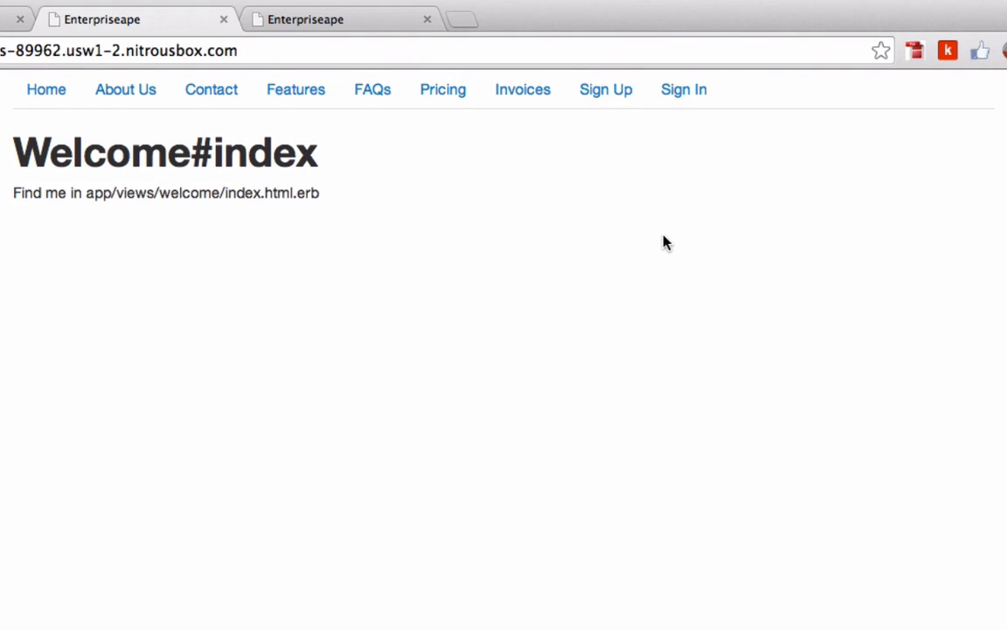
left_click(684, 90)
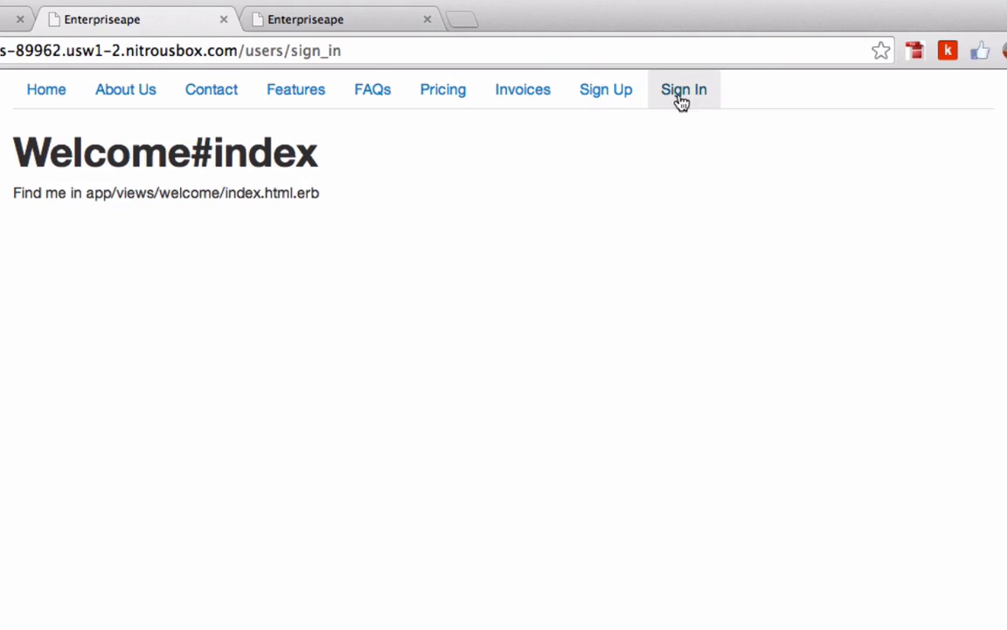
left_click(683, 89)
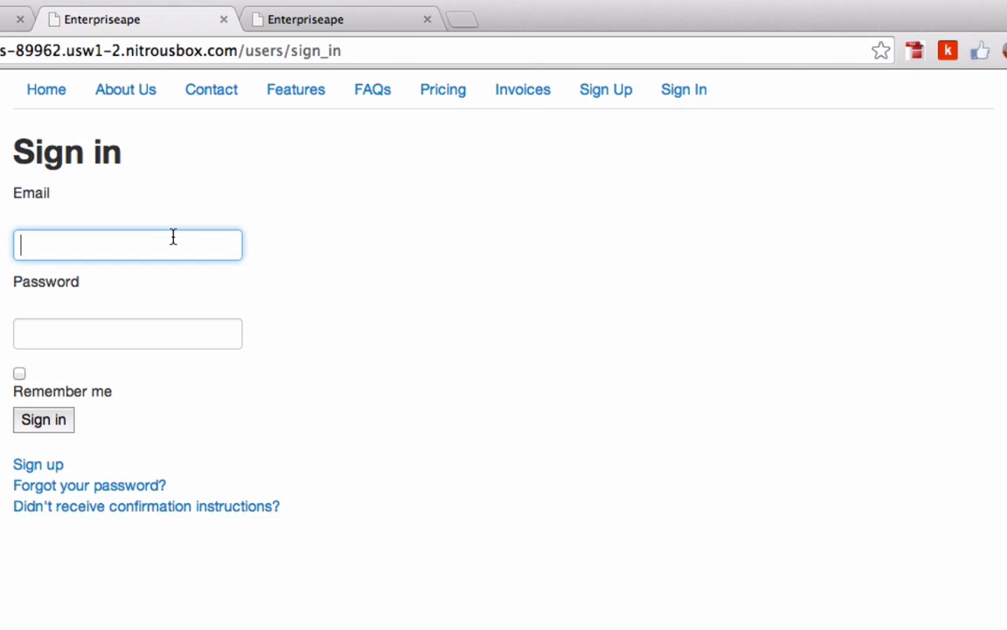
type("asdfasd")
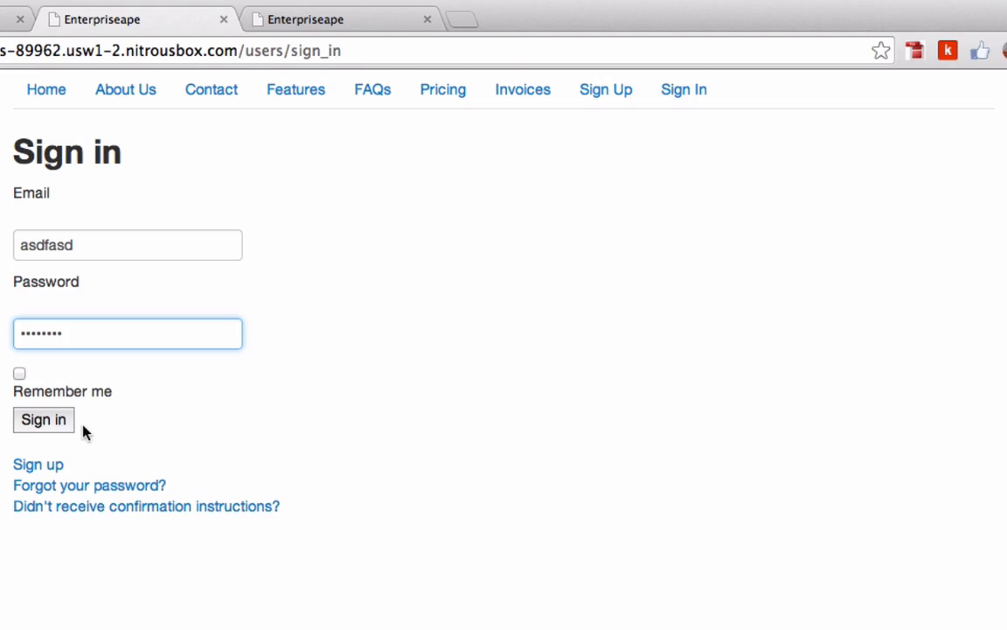
left_click(42, 420)
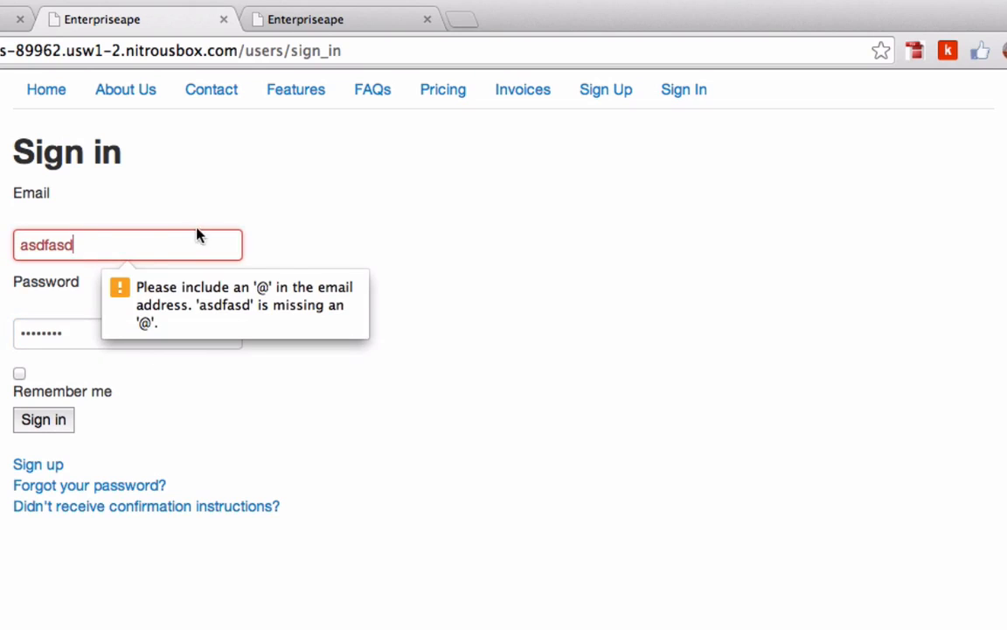
type("@asdf")
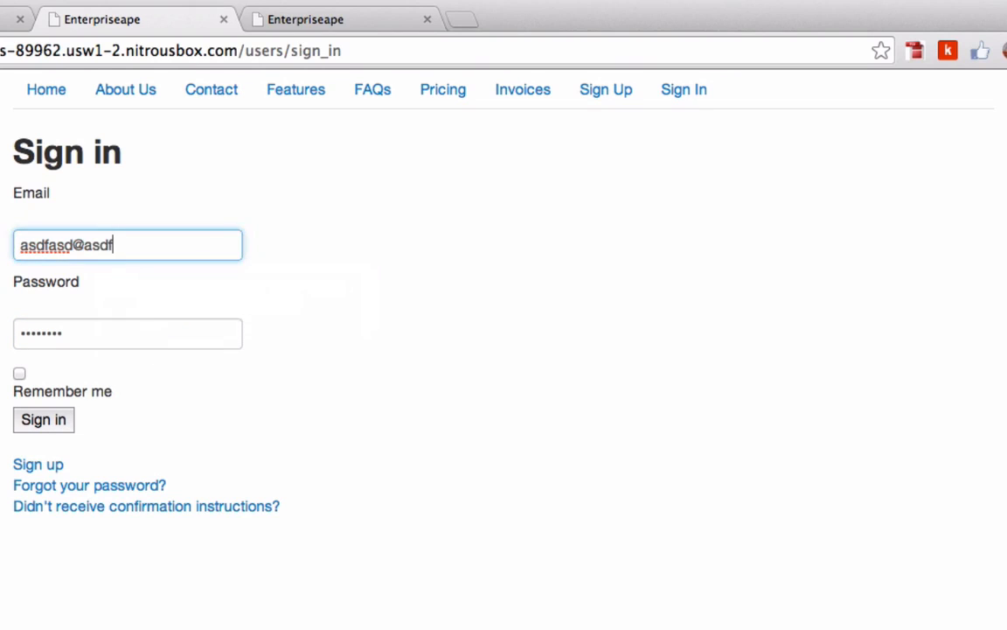
type(".com")
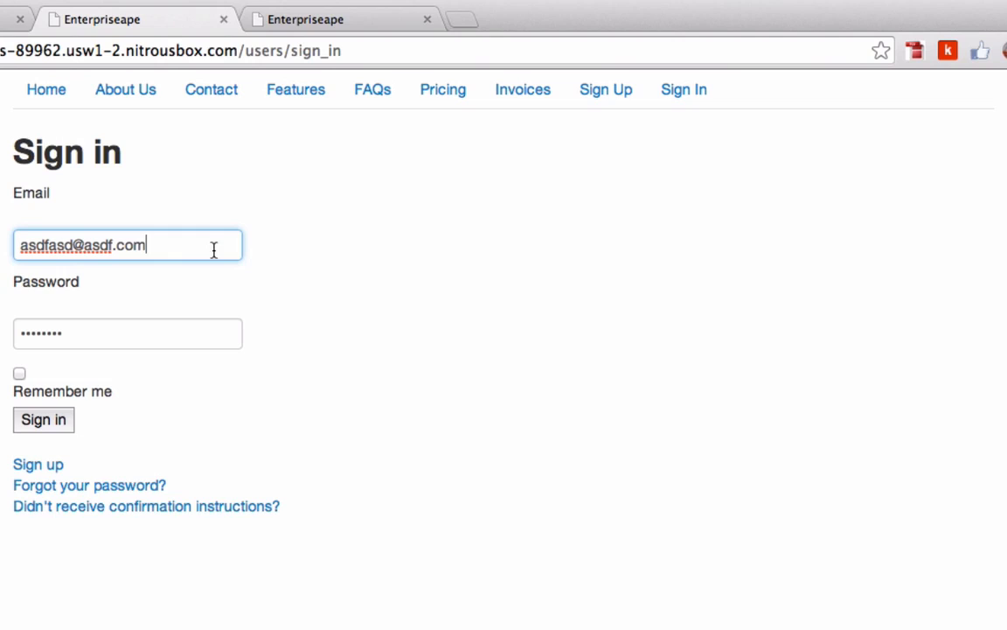
mouse_move(161, 271)
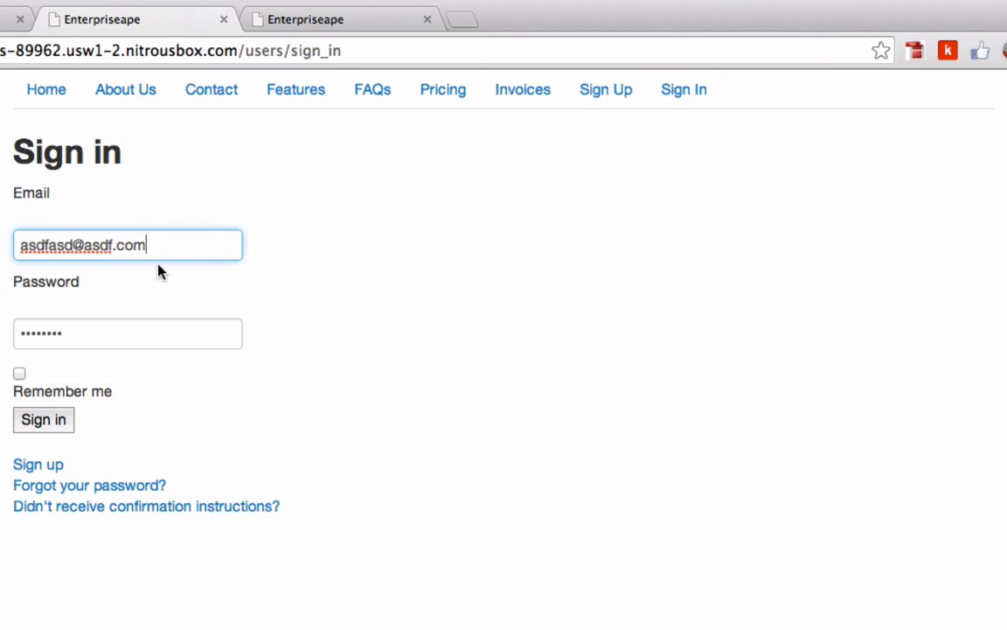
mouse_move(171, 252)
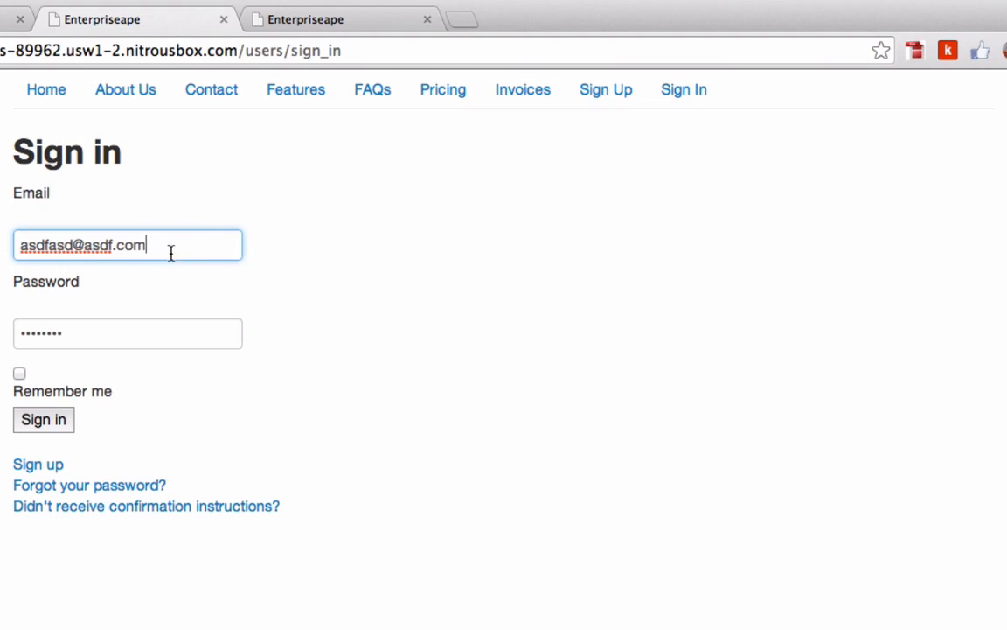
mouse_move(186, 240)
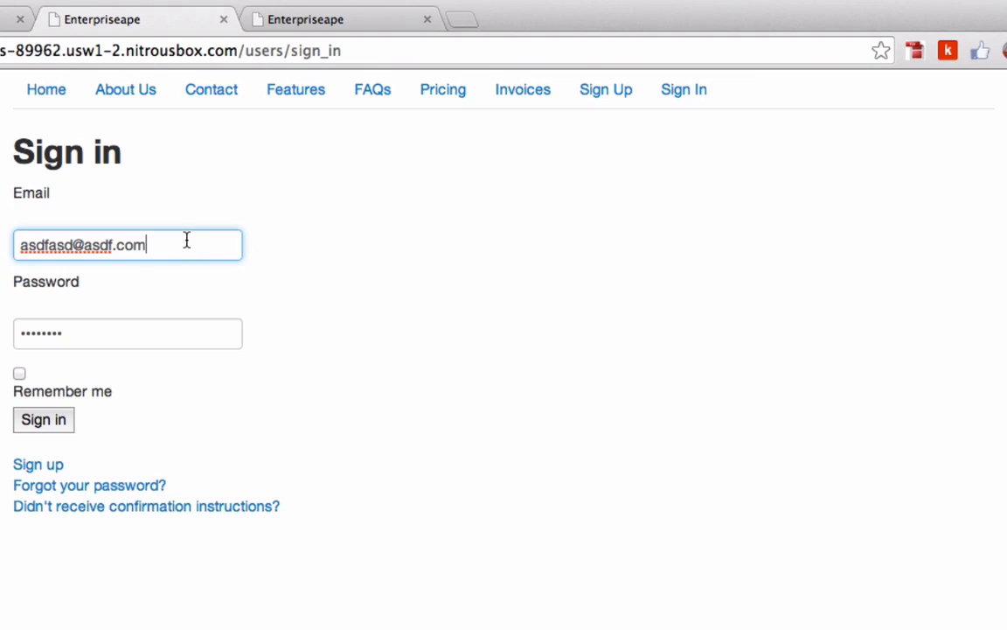
mouse_move(181, 245)
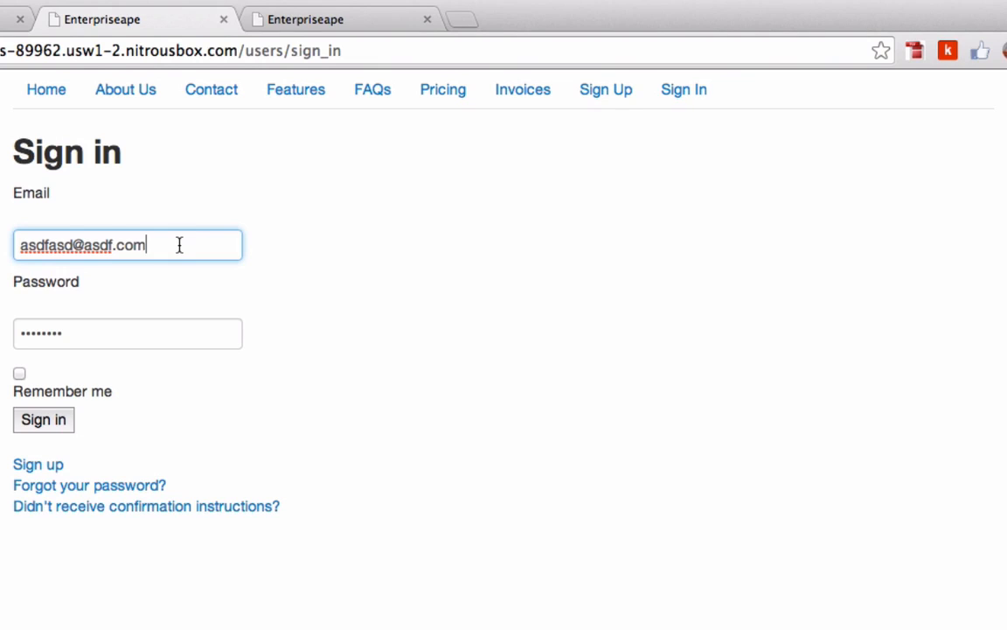
mouse_move(192, 323)
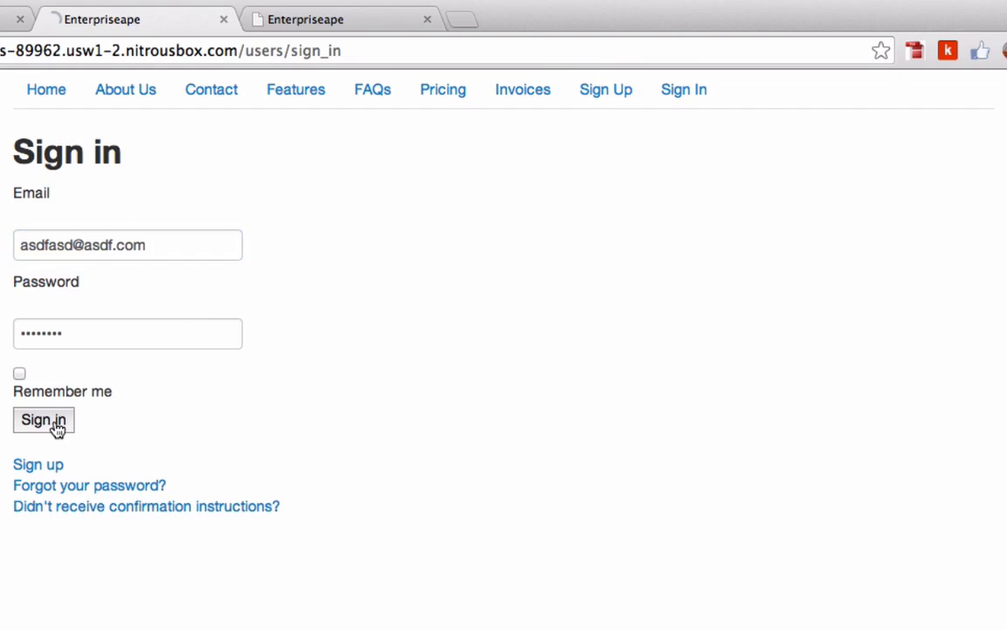
Submit the fake login to show 'Invalid email or password.', then start entering real credentials
left_click(42, 420)
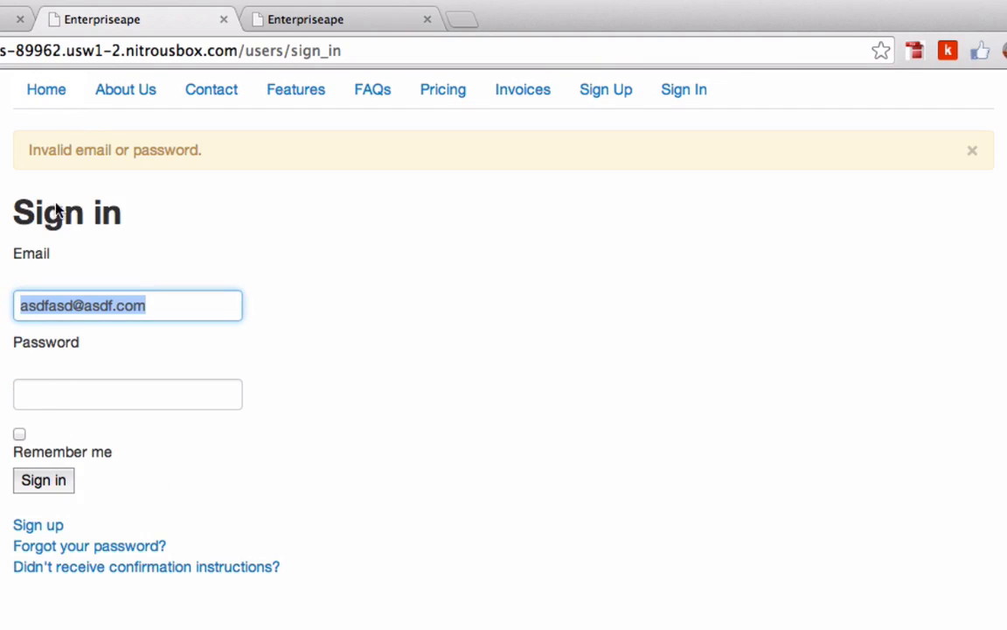
mouse_move(165, 152)
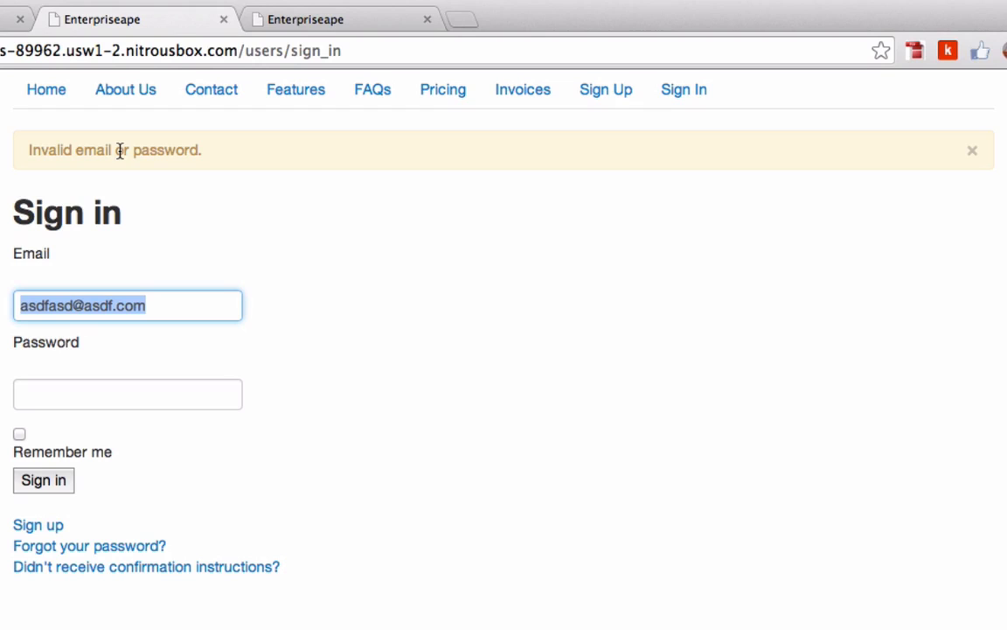
left_click(126, 304)
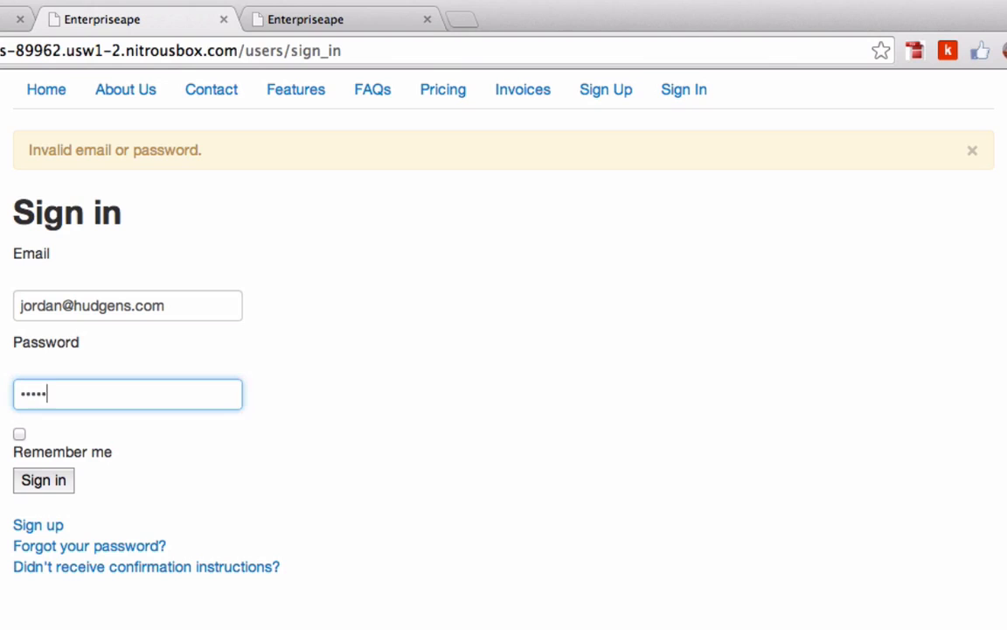
Sign in with the valid credentials and dismiss the green 'Signed in successfully.' alert
left_click(42, 479)
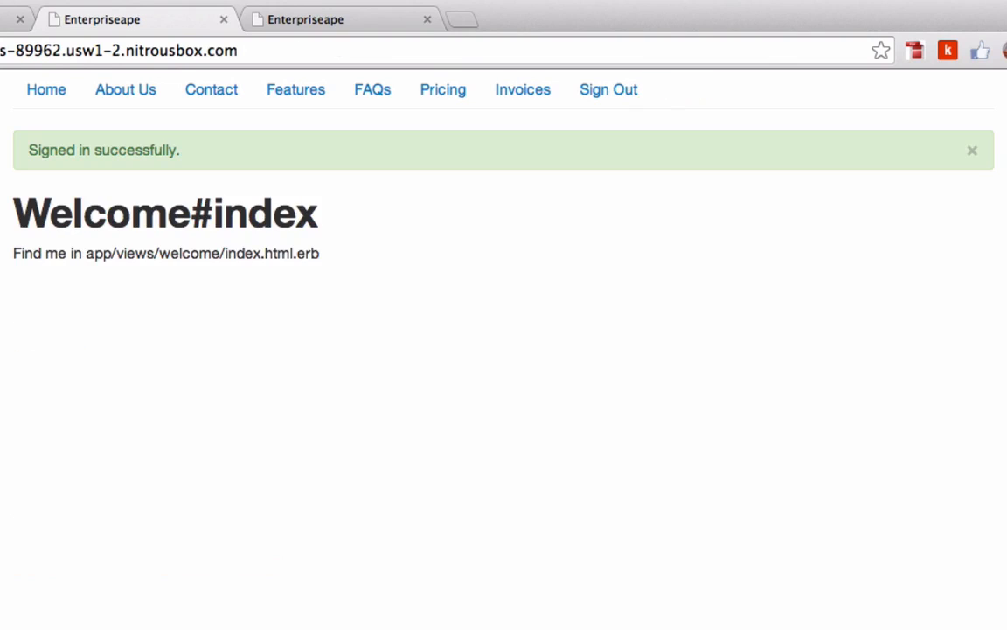
mouse_move(253, 153)
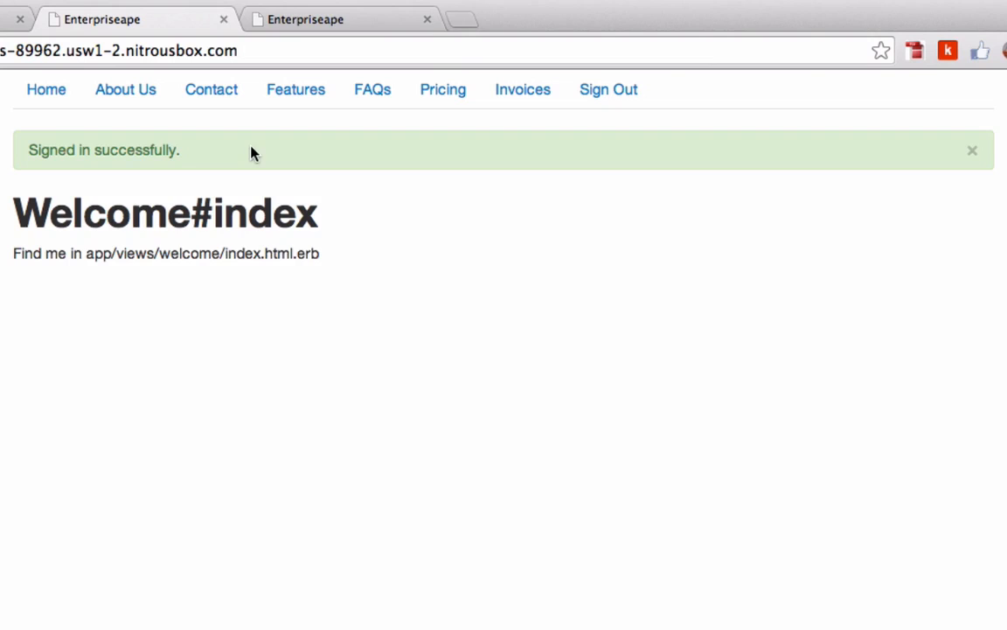
mouse_move(263, 258)
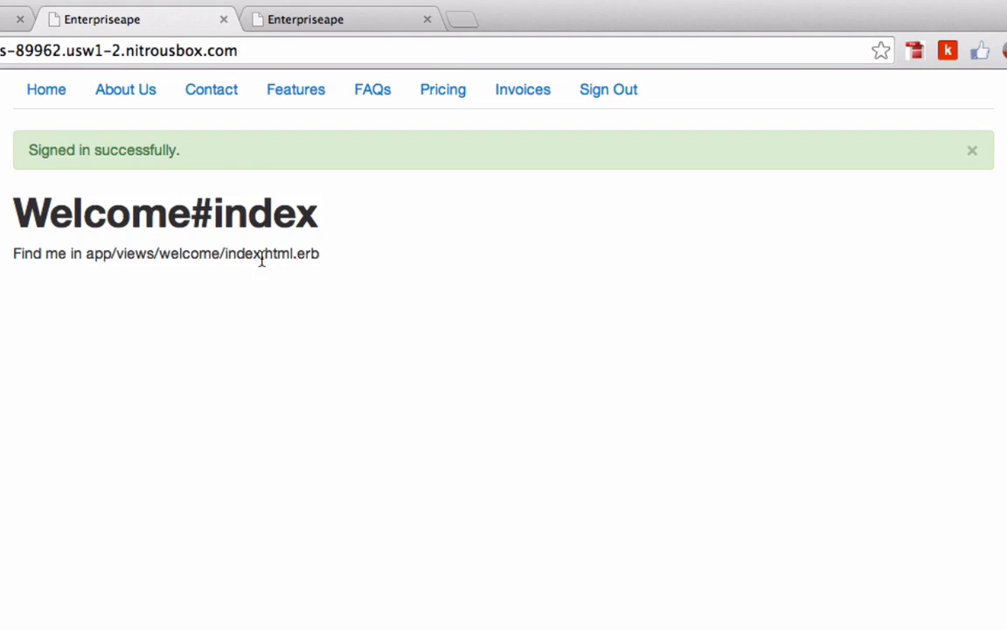
mouse_move(961, 217)
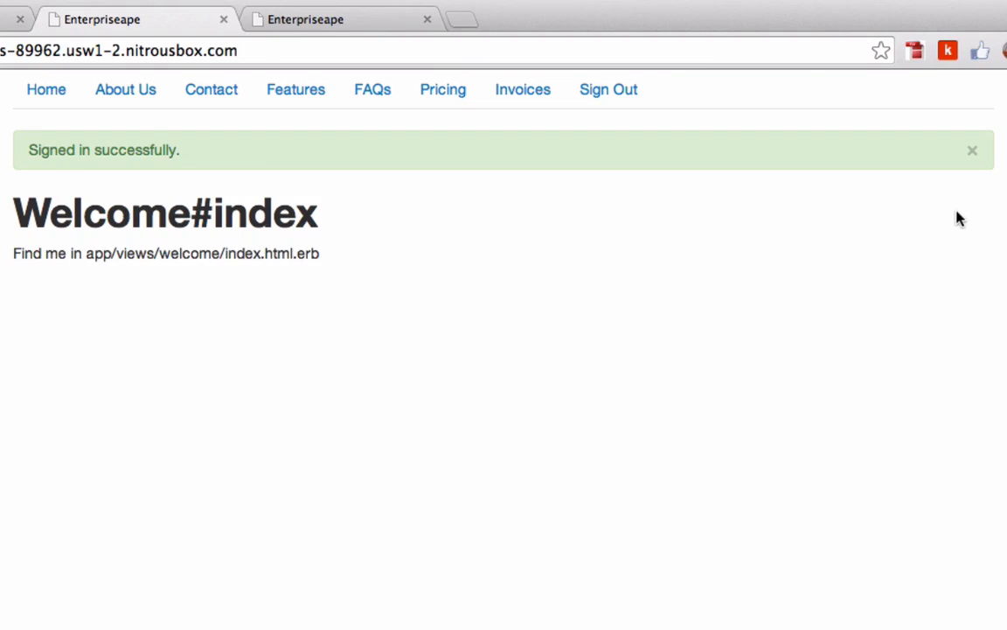
mouse_move(972, 150)
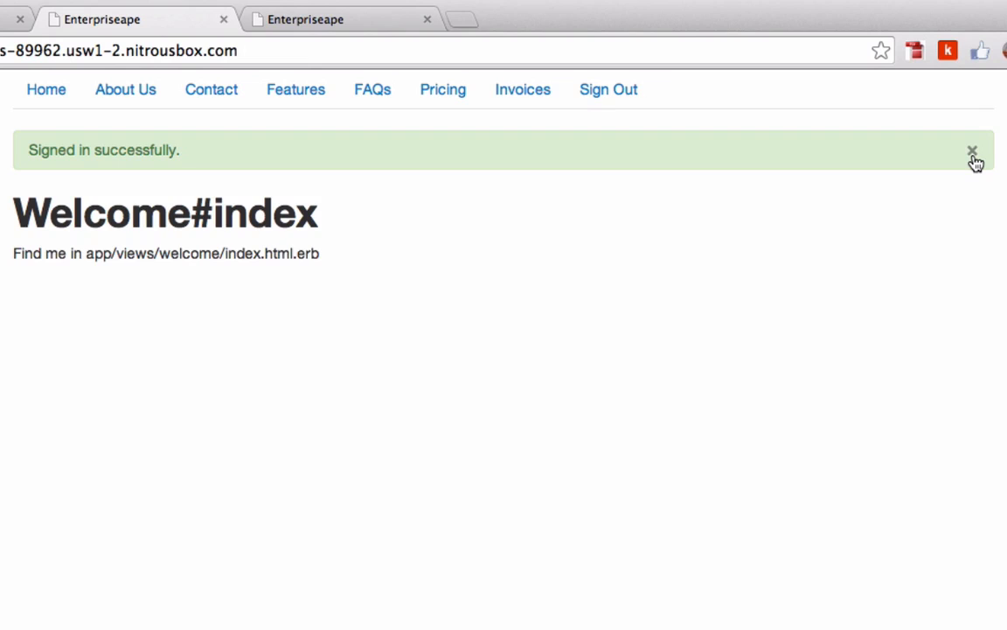
left_click(972, 151)
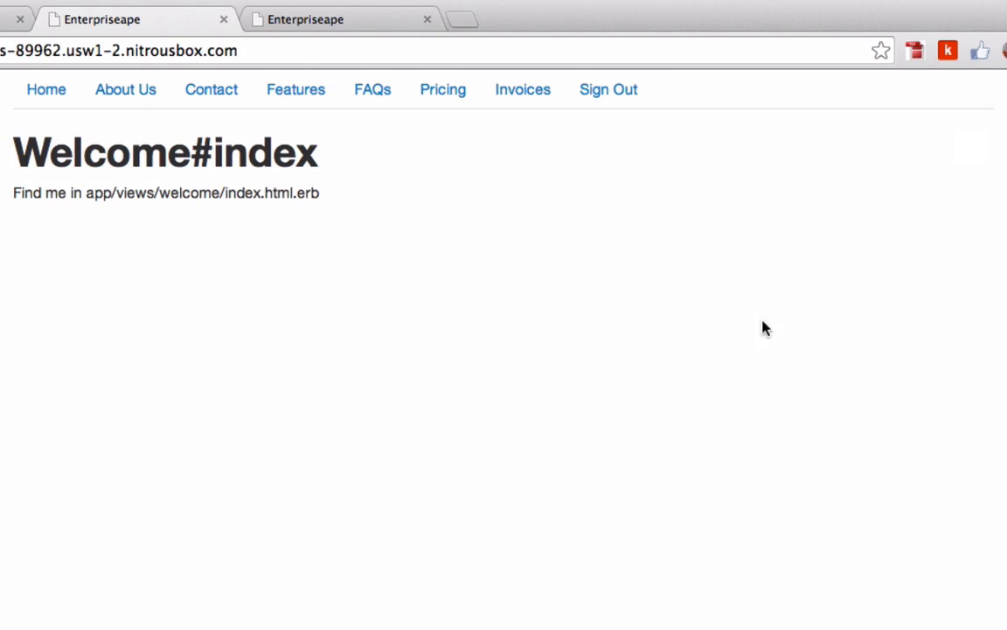
mouse_move(317, 247)
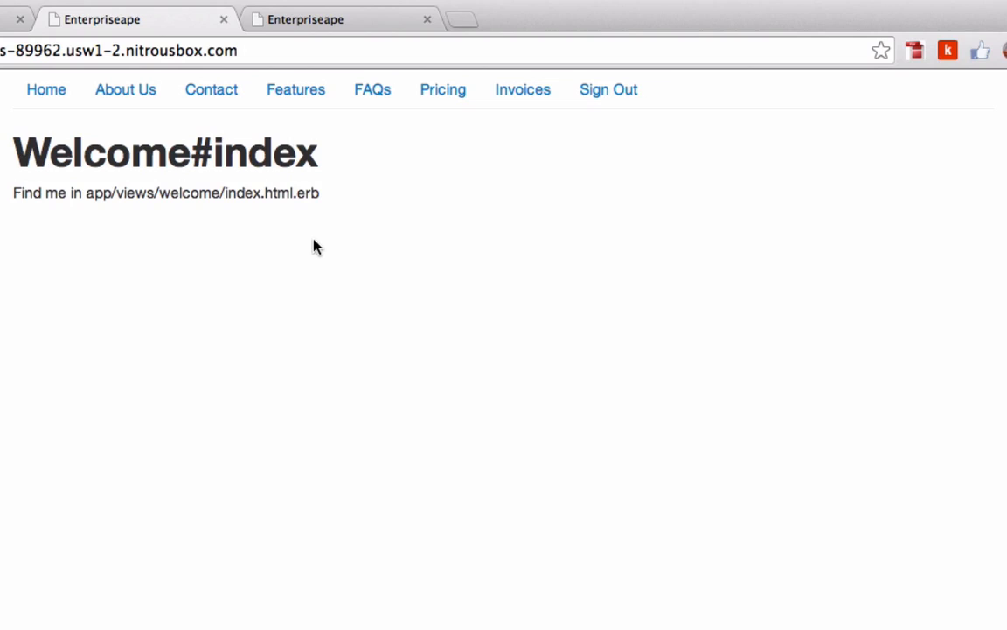